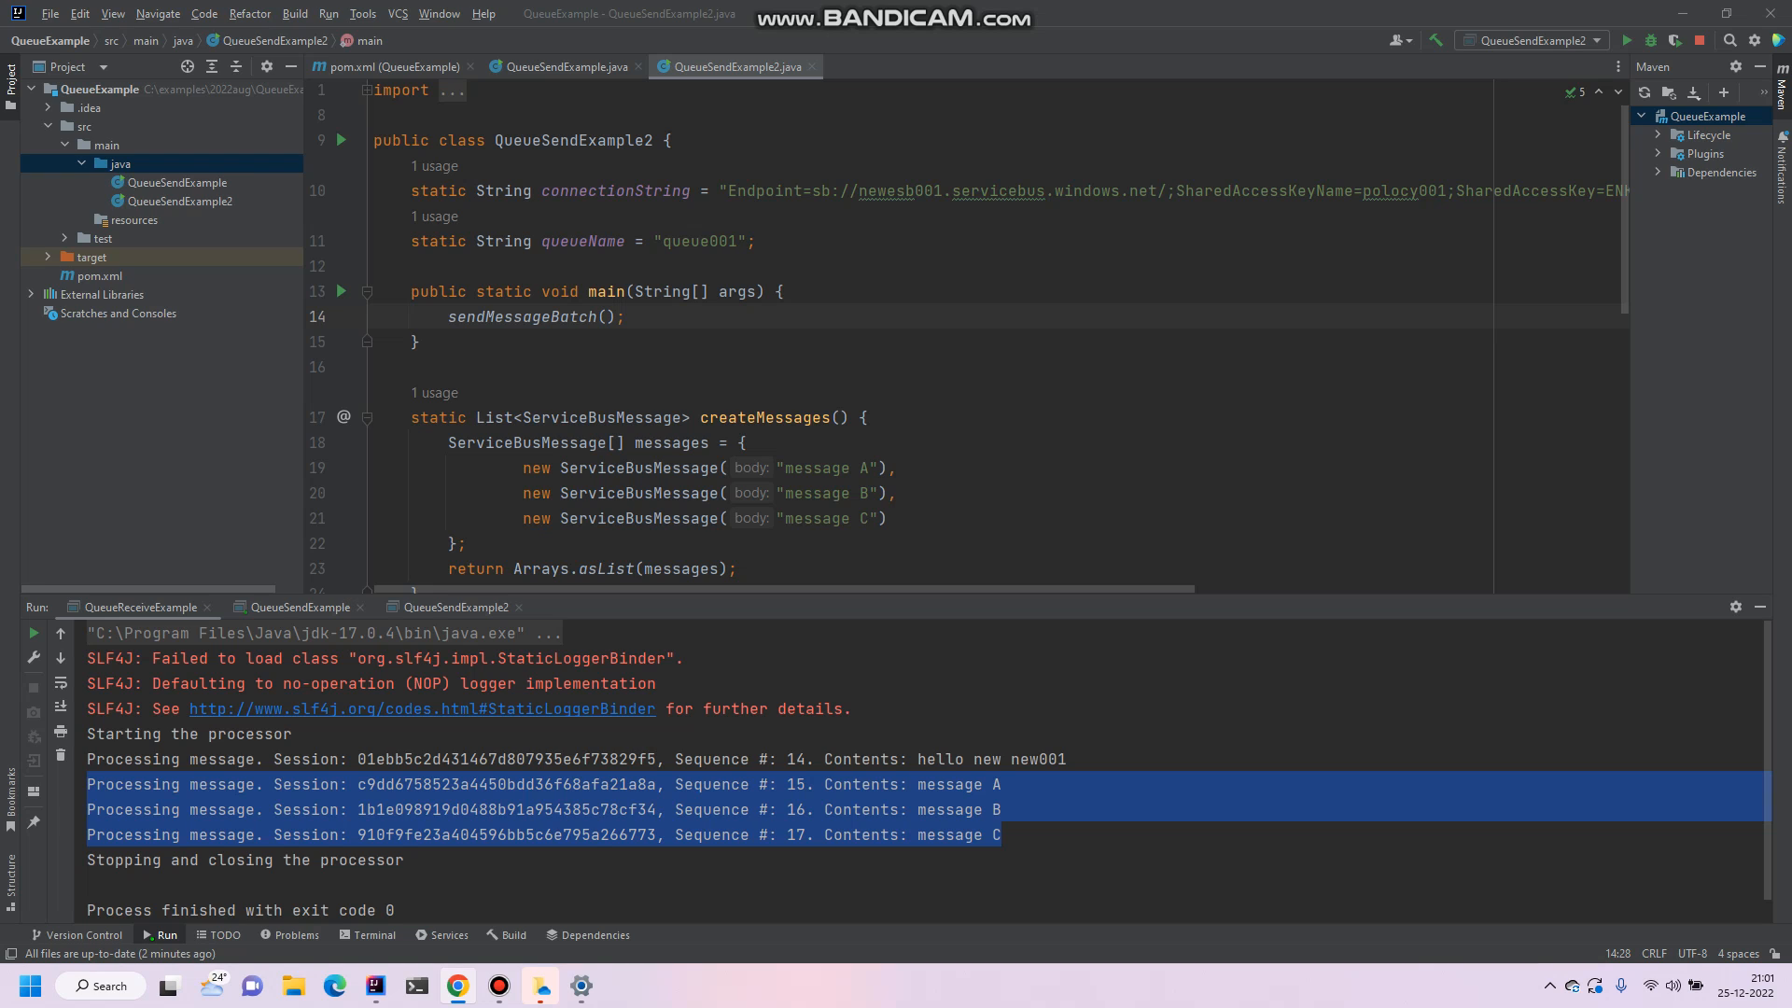
Step: Create a Java class named QueueReceiveExample in the java source folder
right_click(119, 164)
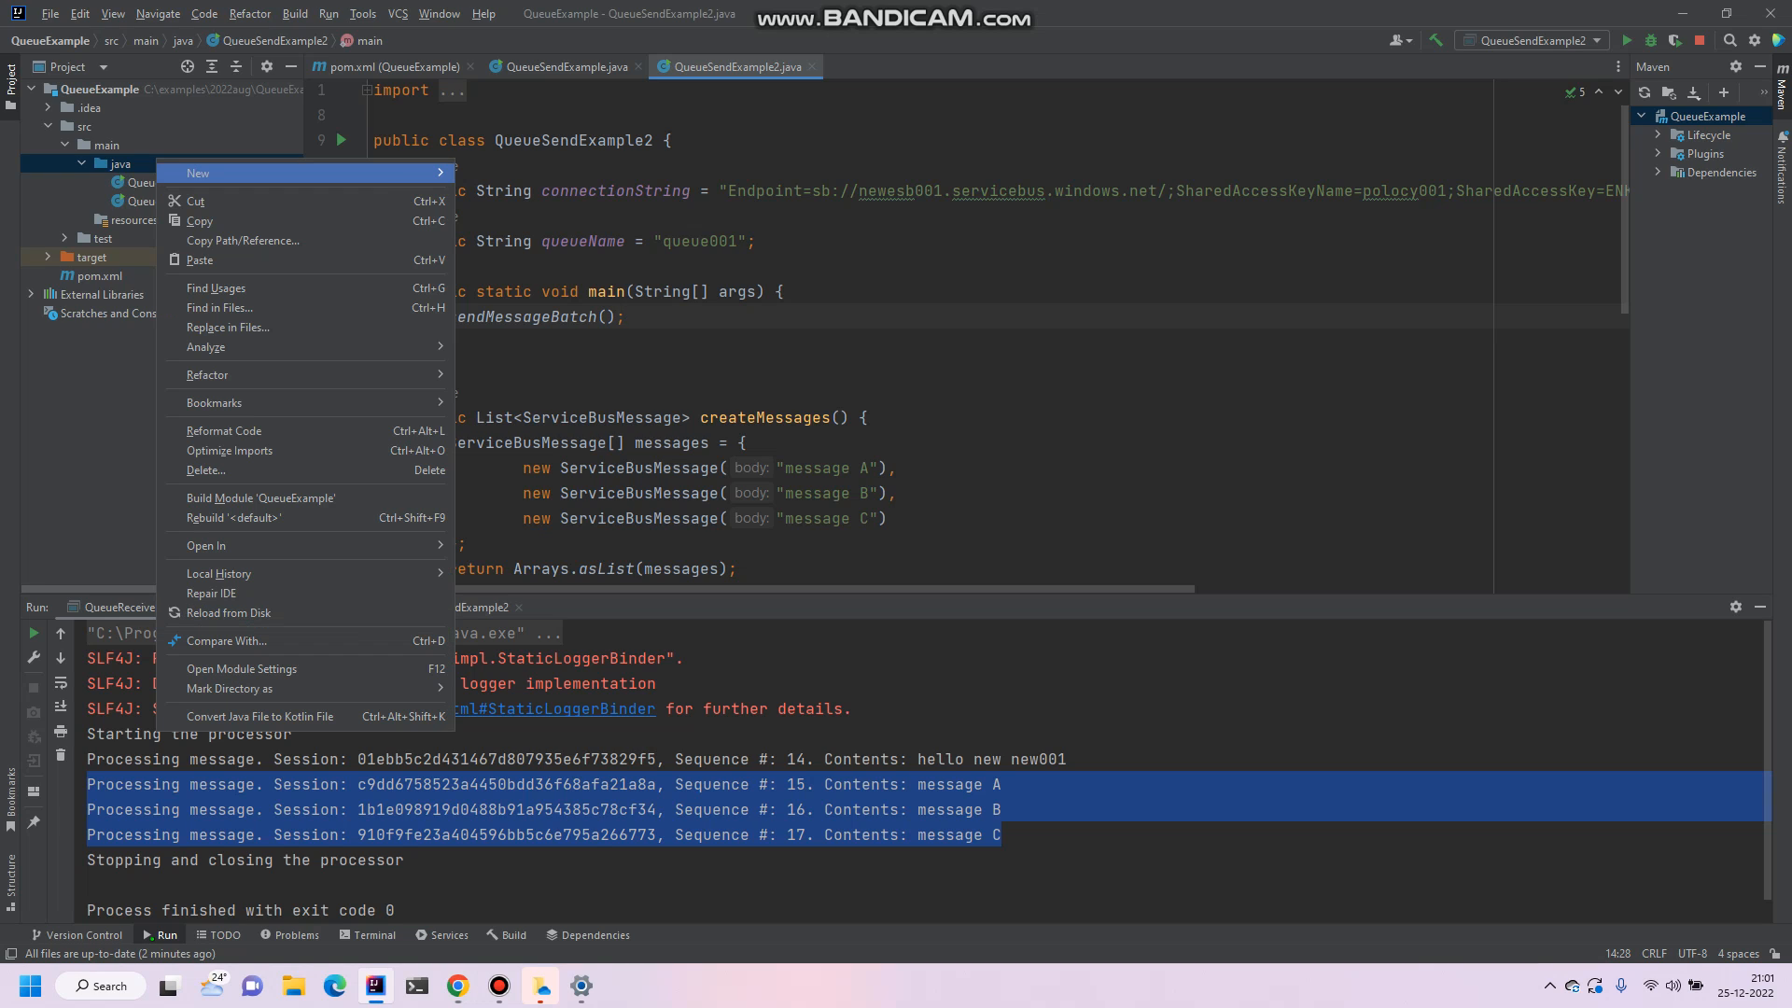
left_click(197, 173)
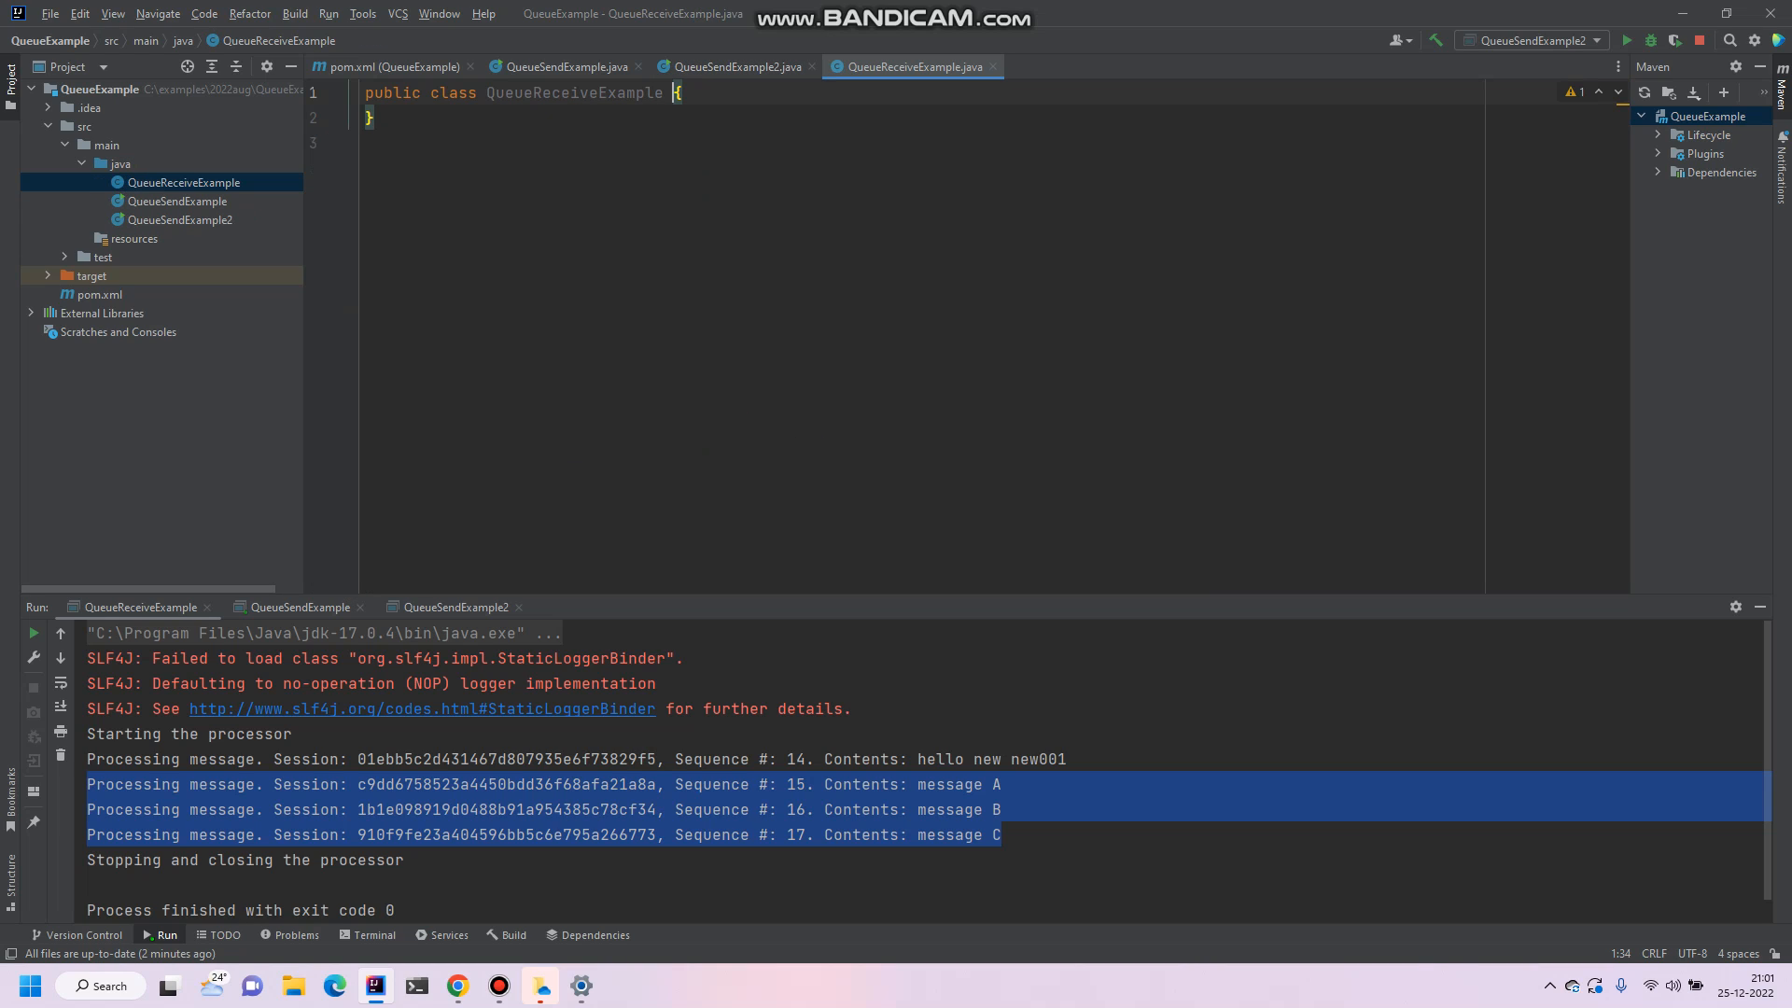
Step: Add connectionString and queueName fields, main, and receiveMessages() throwing InterruptedException
type("main(String[] args) {")
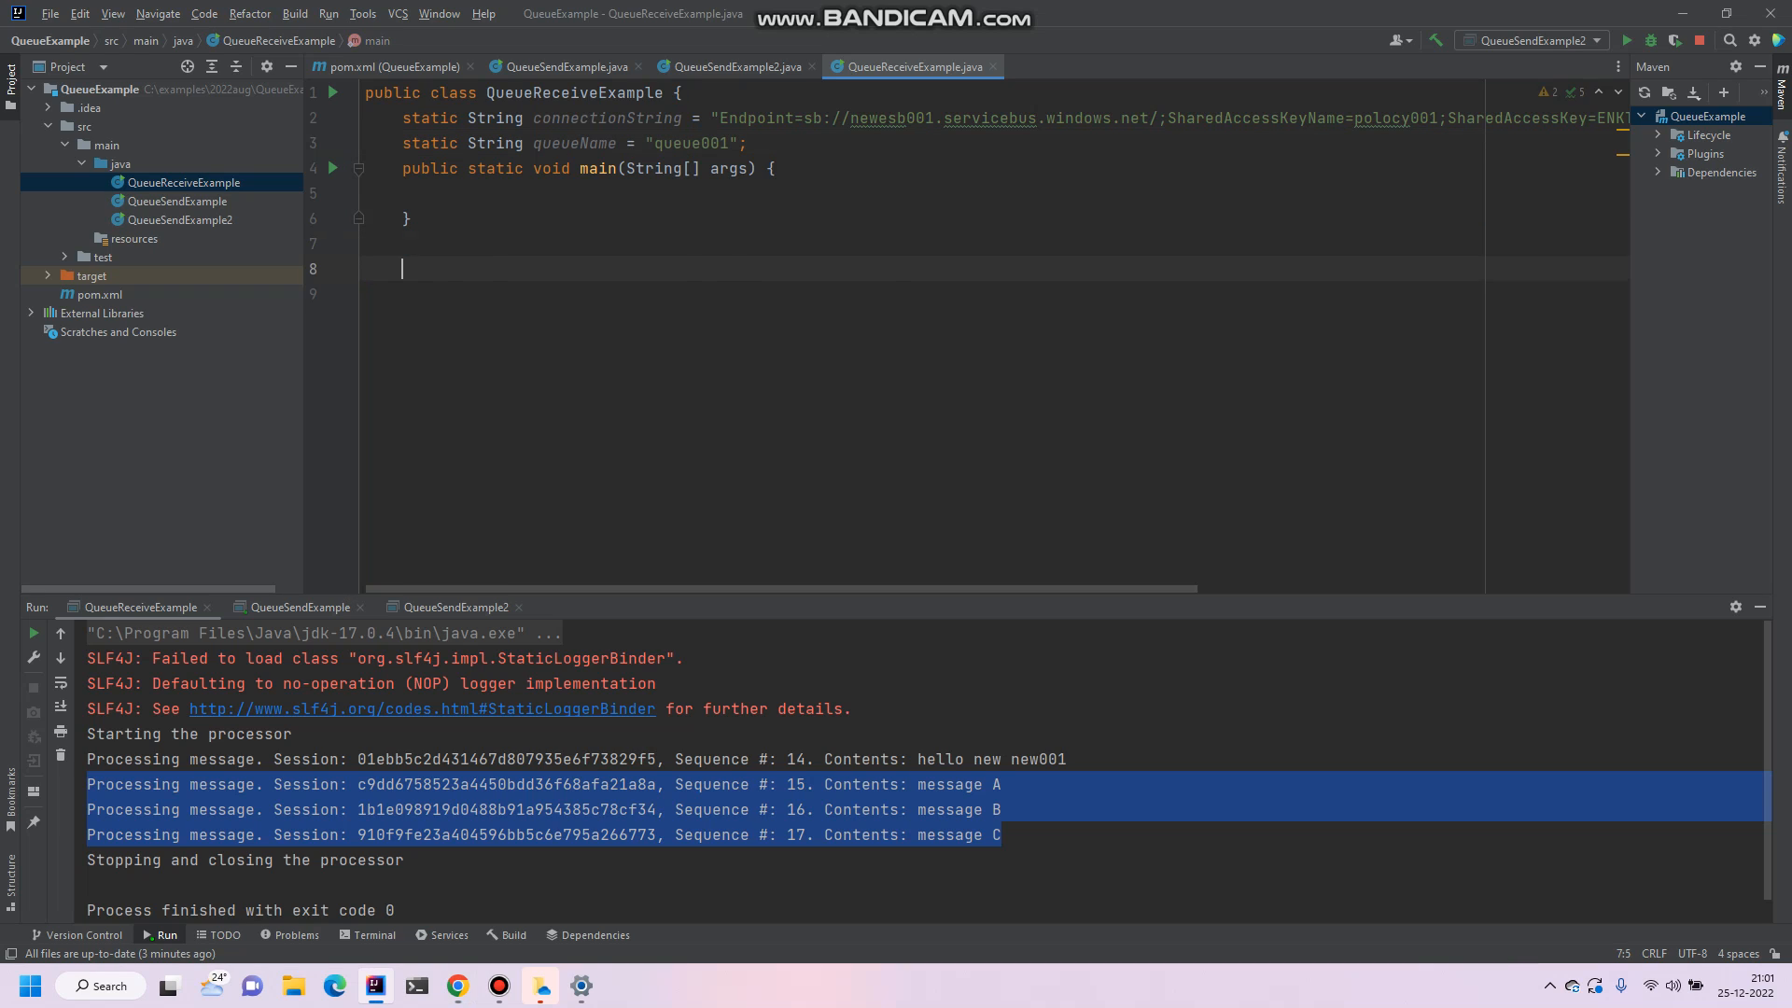
type("static void receiveMessages() throws InterruptedException")
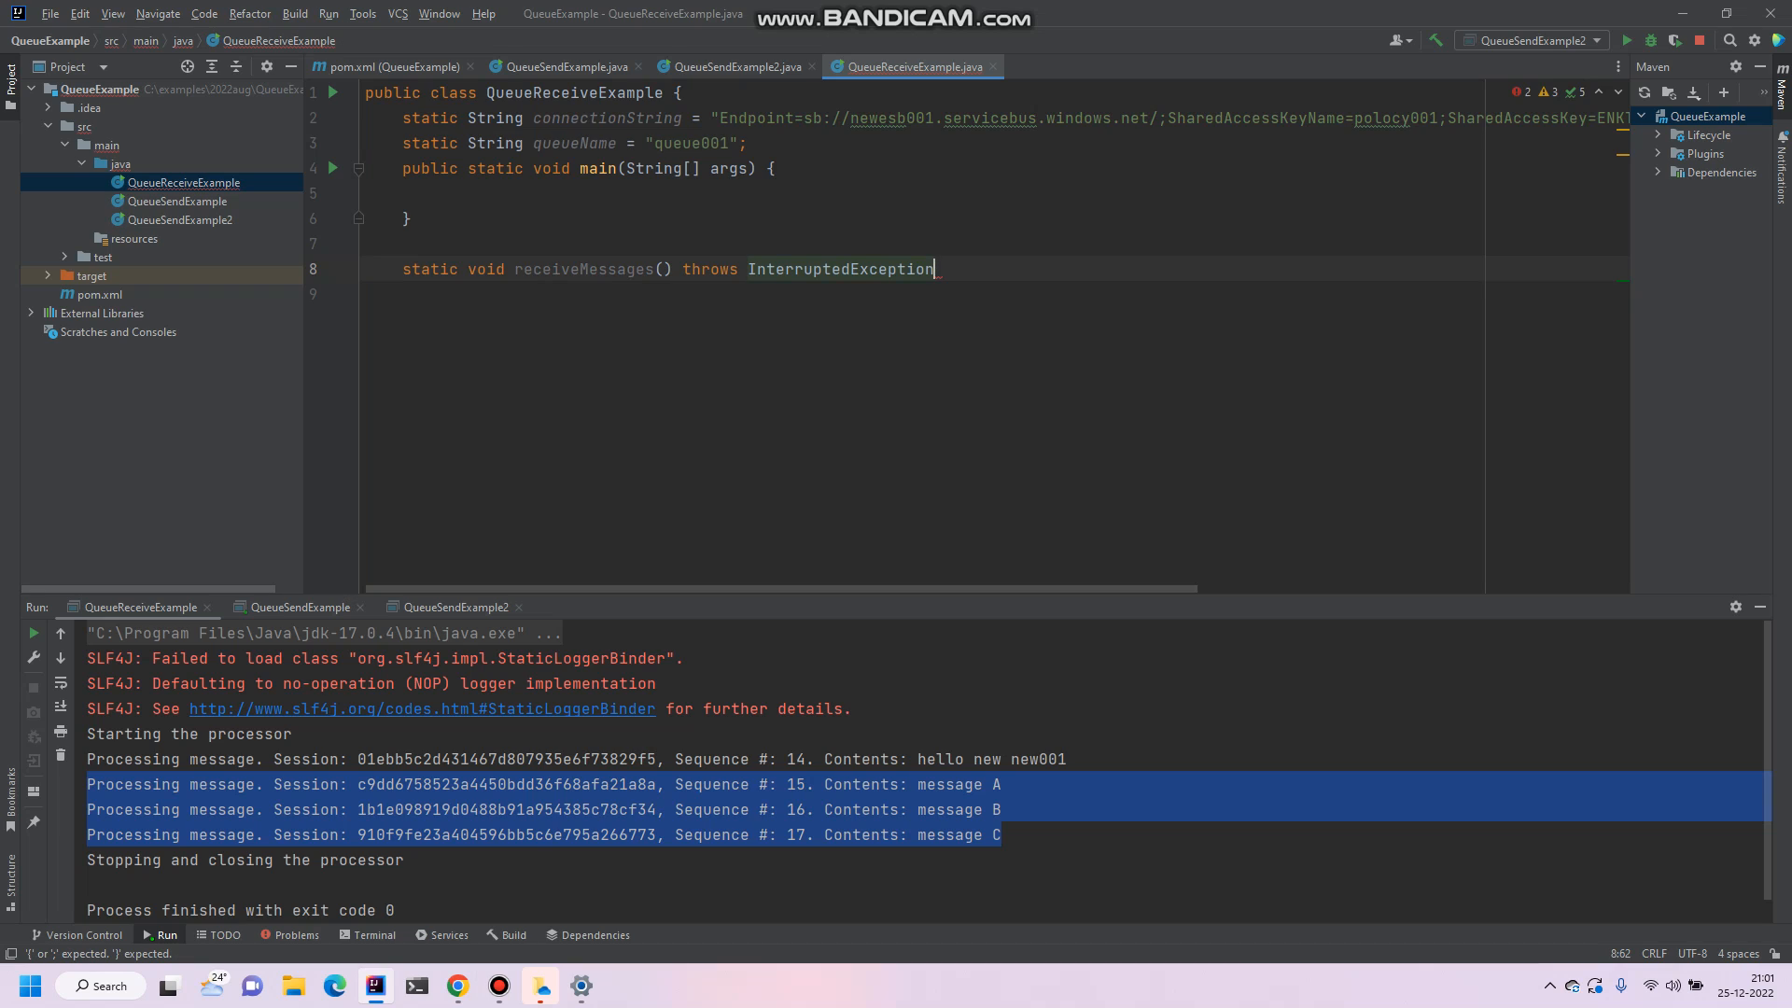
type("{")
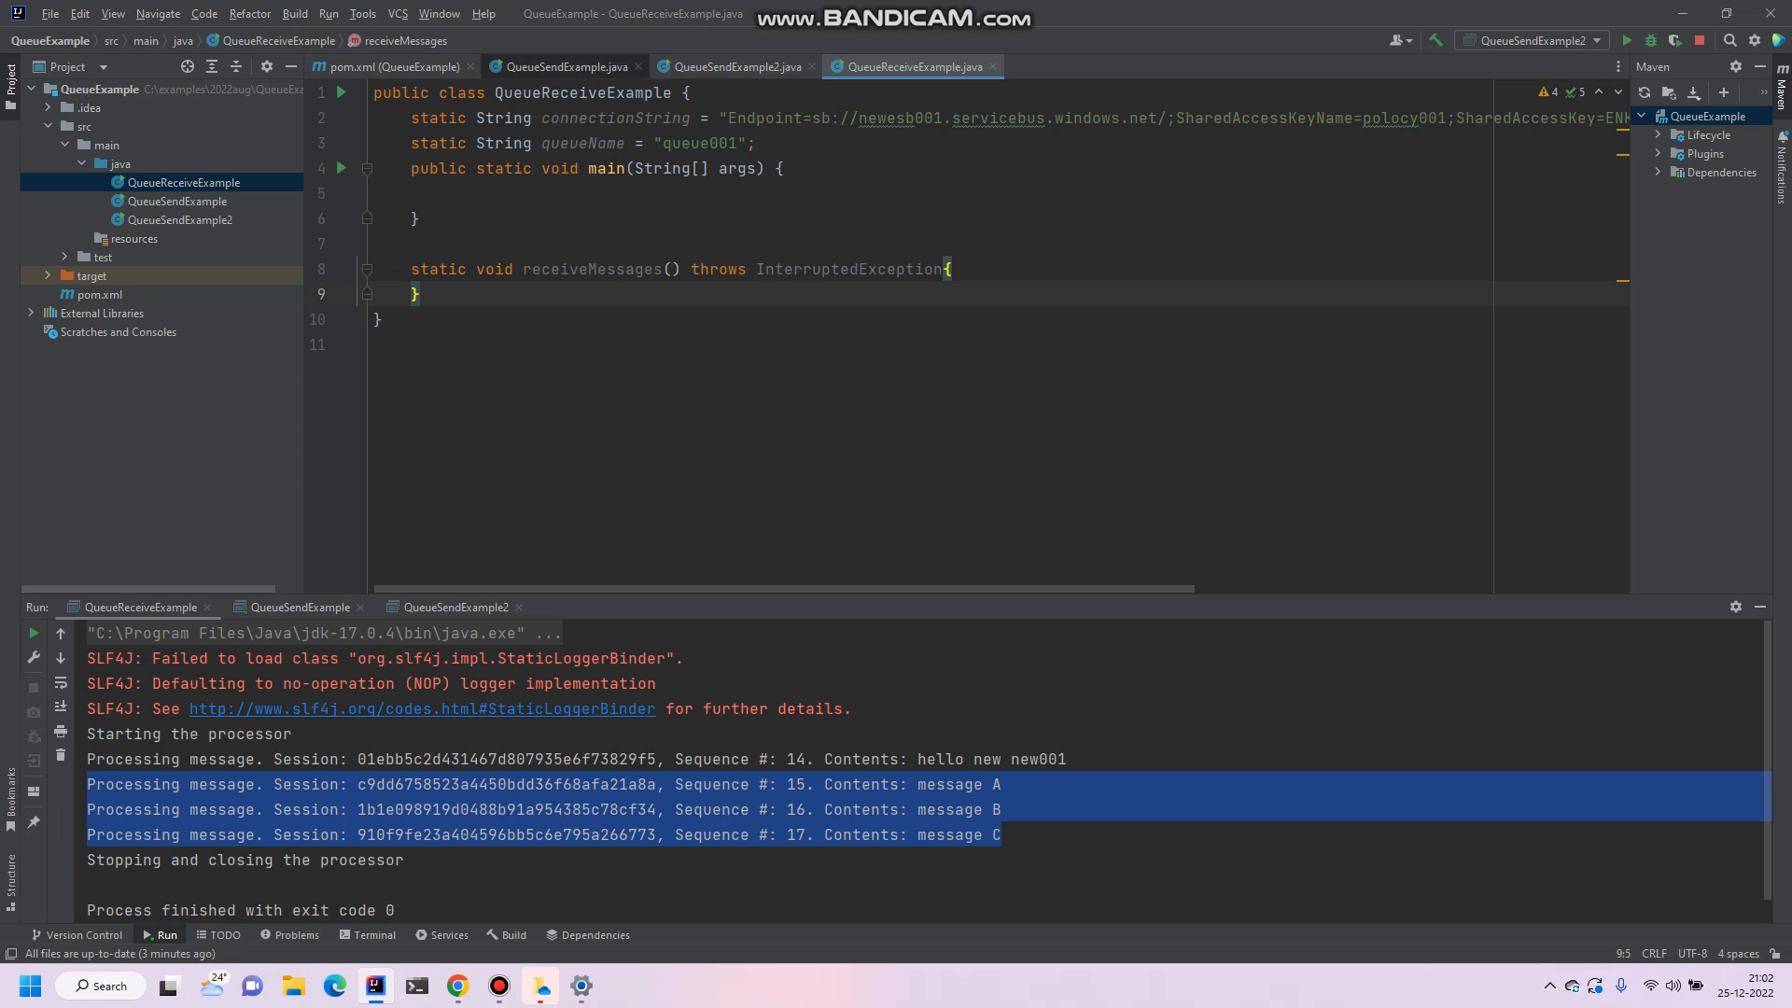
Step: Using QueueSendExample as reference, build a CountDownLatch and ServiceBusProcessorClient in receiveMessages
left_click(561, 66)
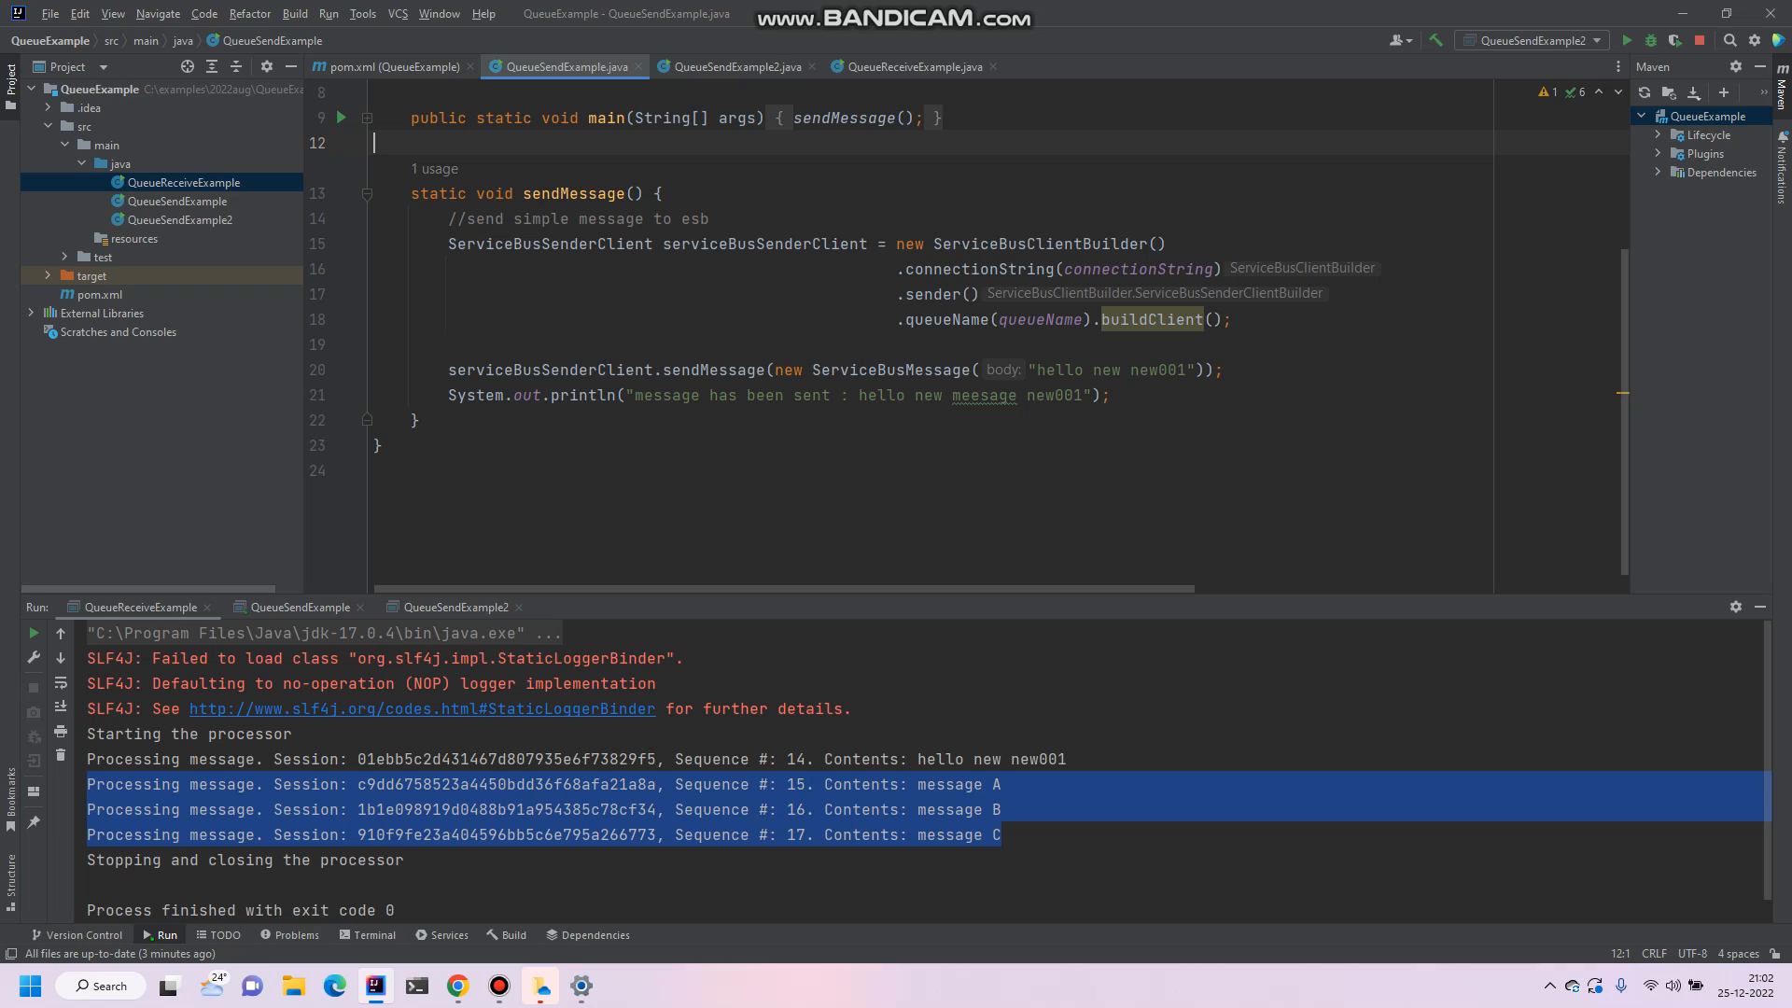
left_click(911, 66)
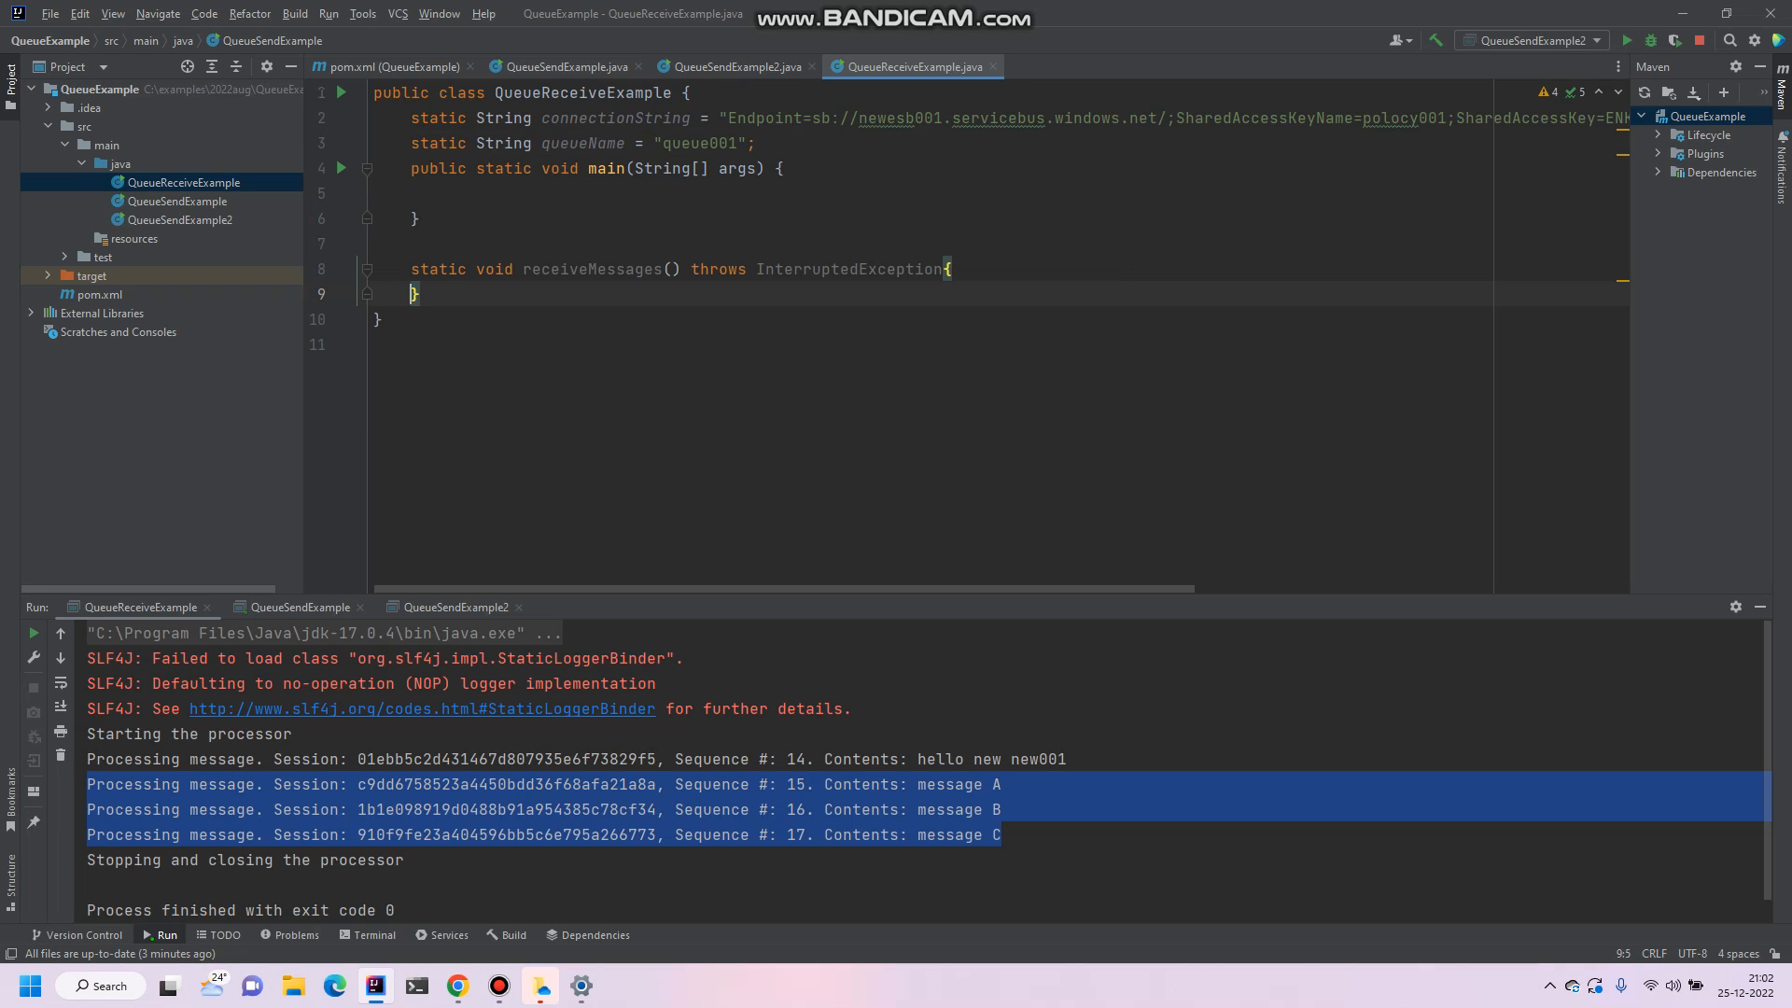
left_click(414, 294)
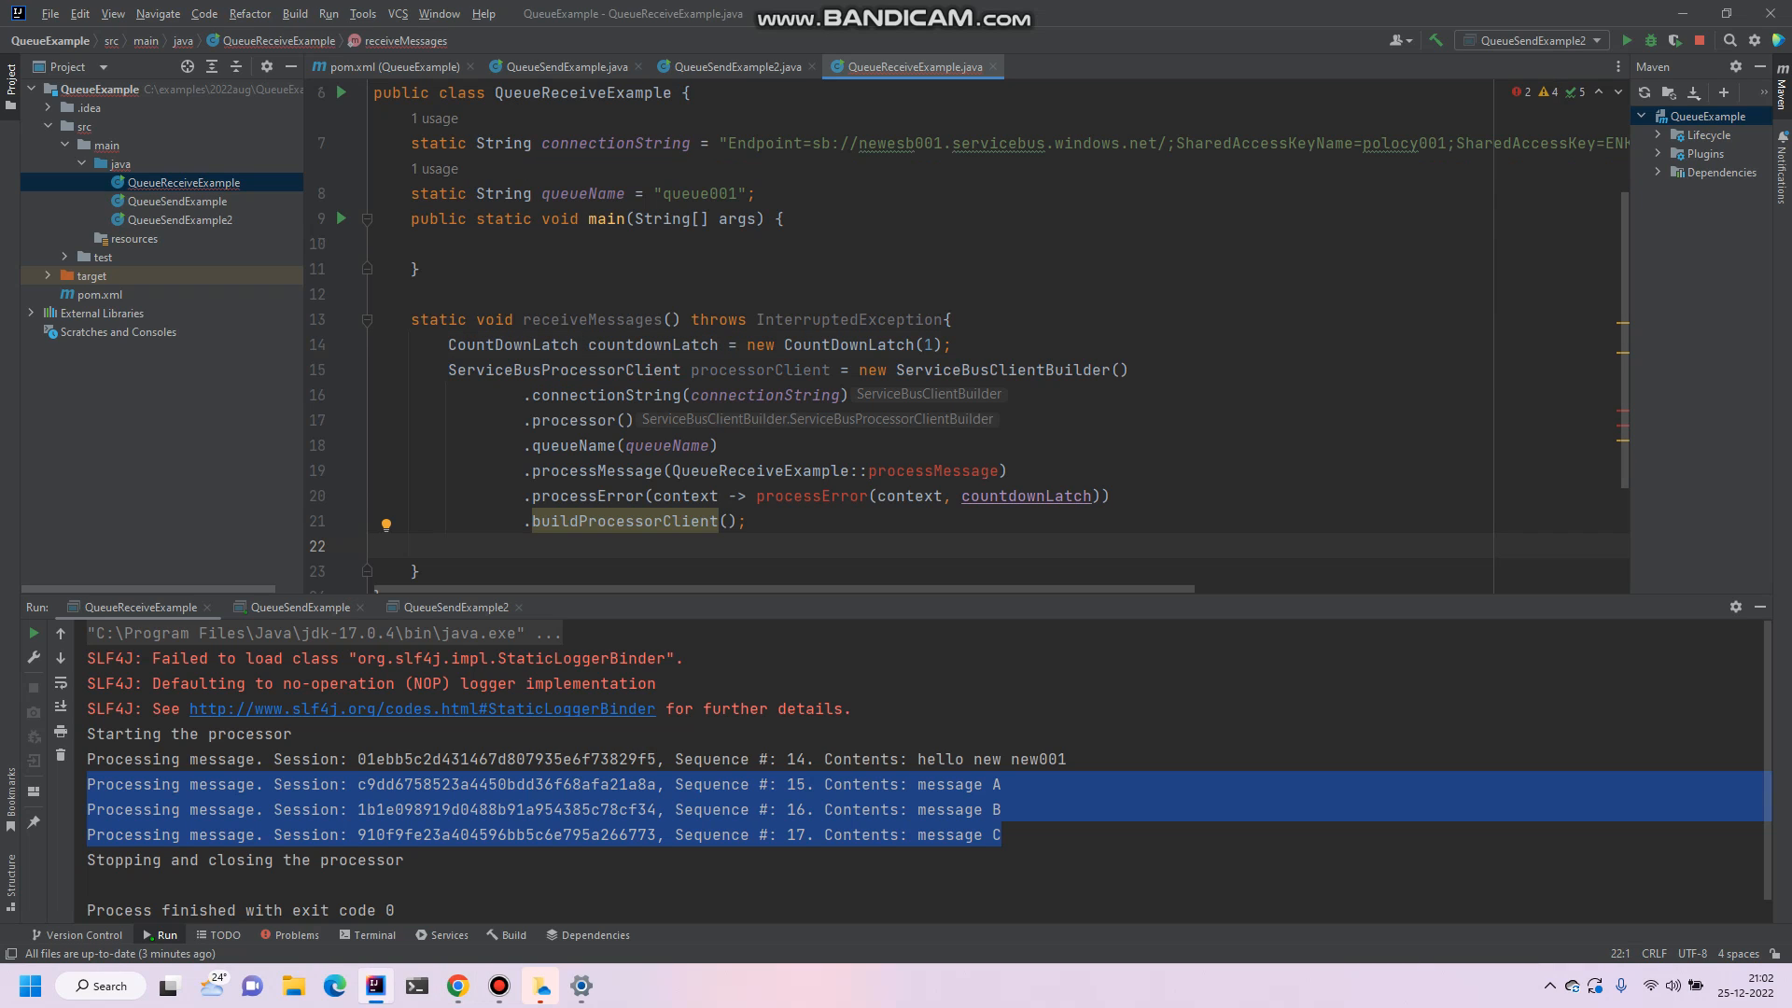
Step: Print a start message, call processorClient.start(), and add a printf-based processMessage handler
scroll("down", 3)
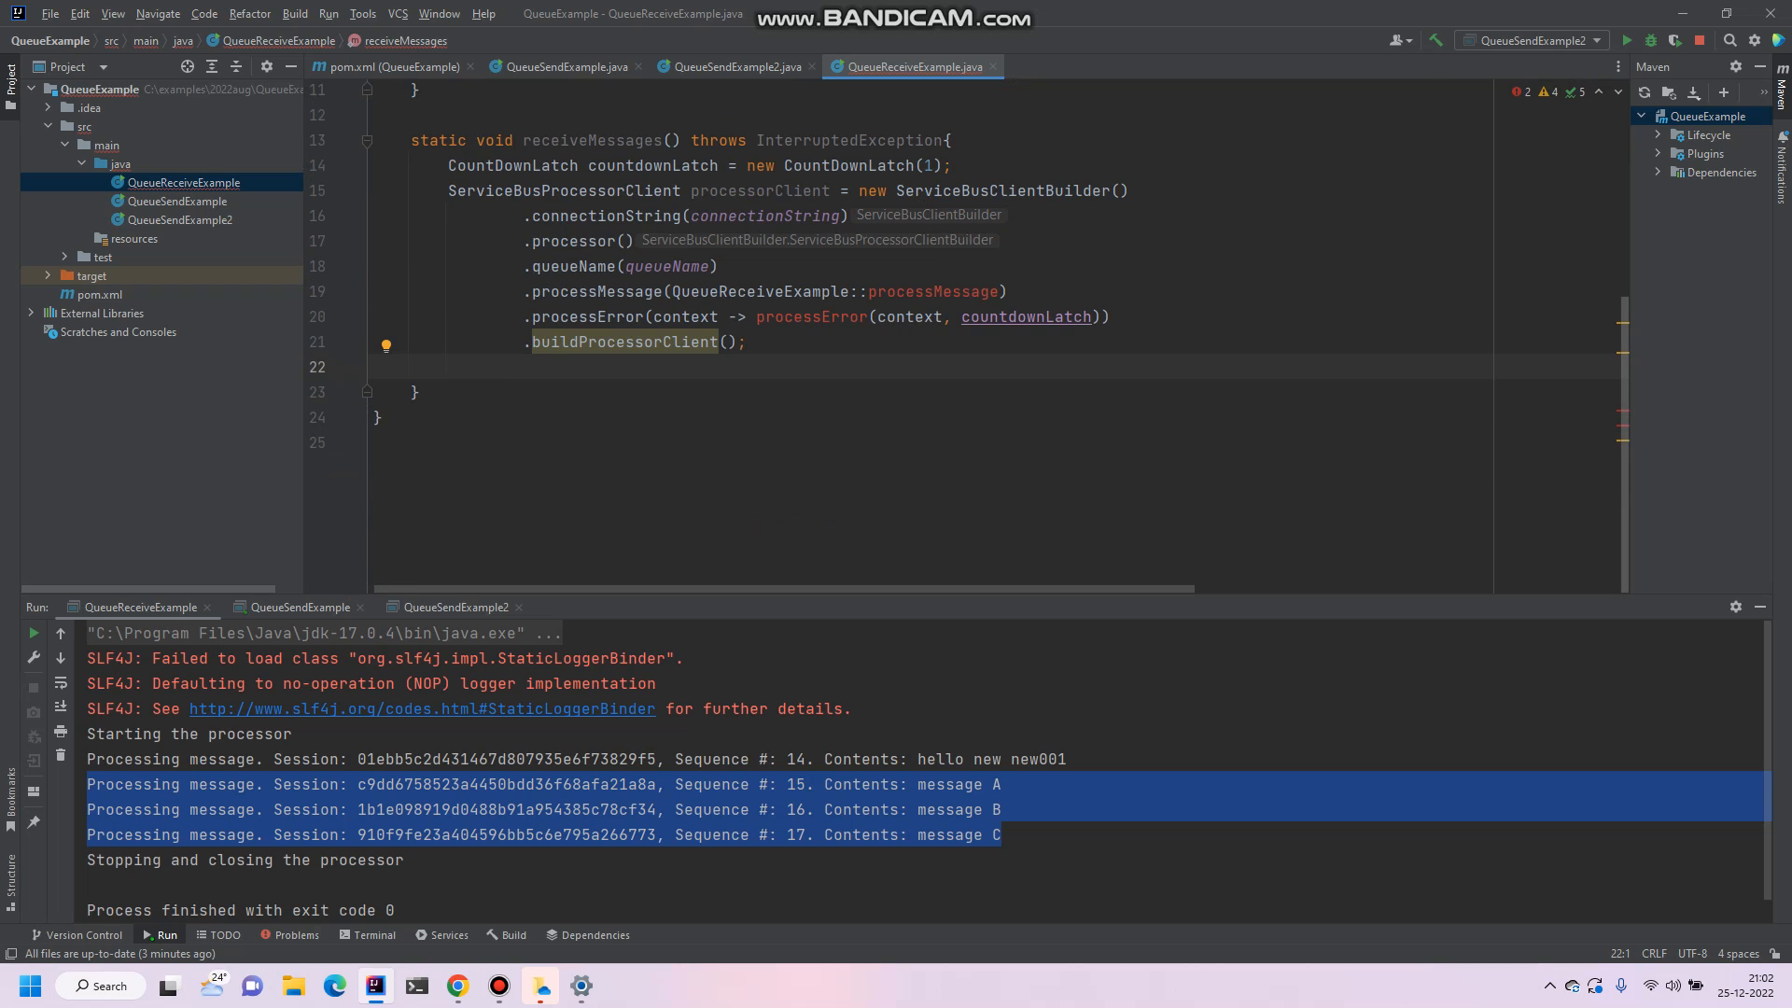
double_click(1002, 190)
type("processorClient.start();")
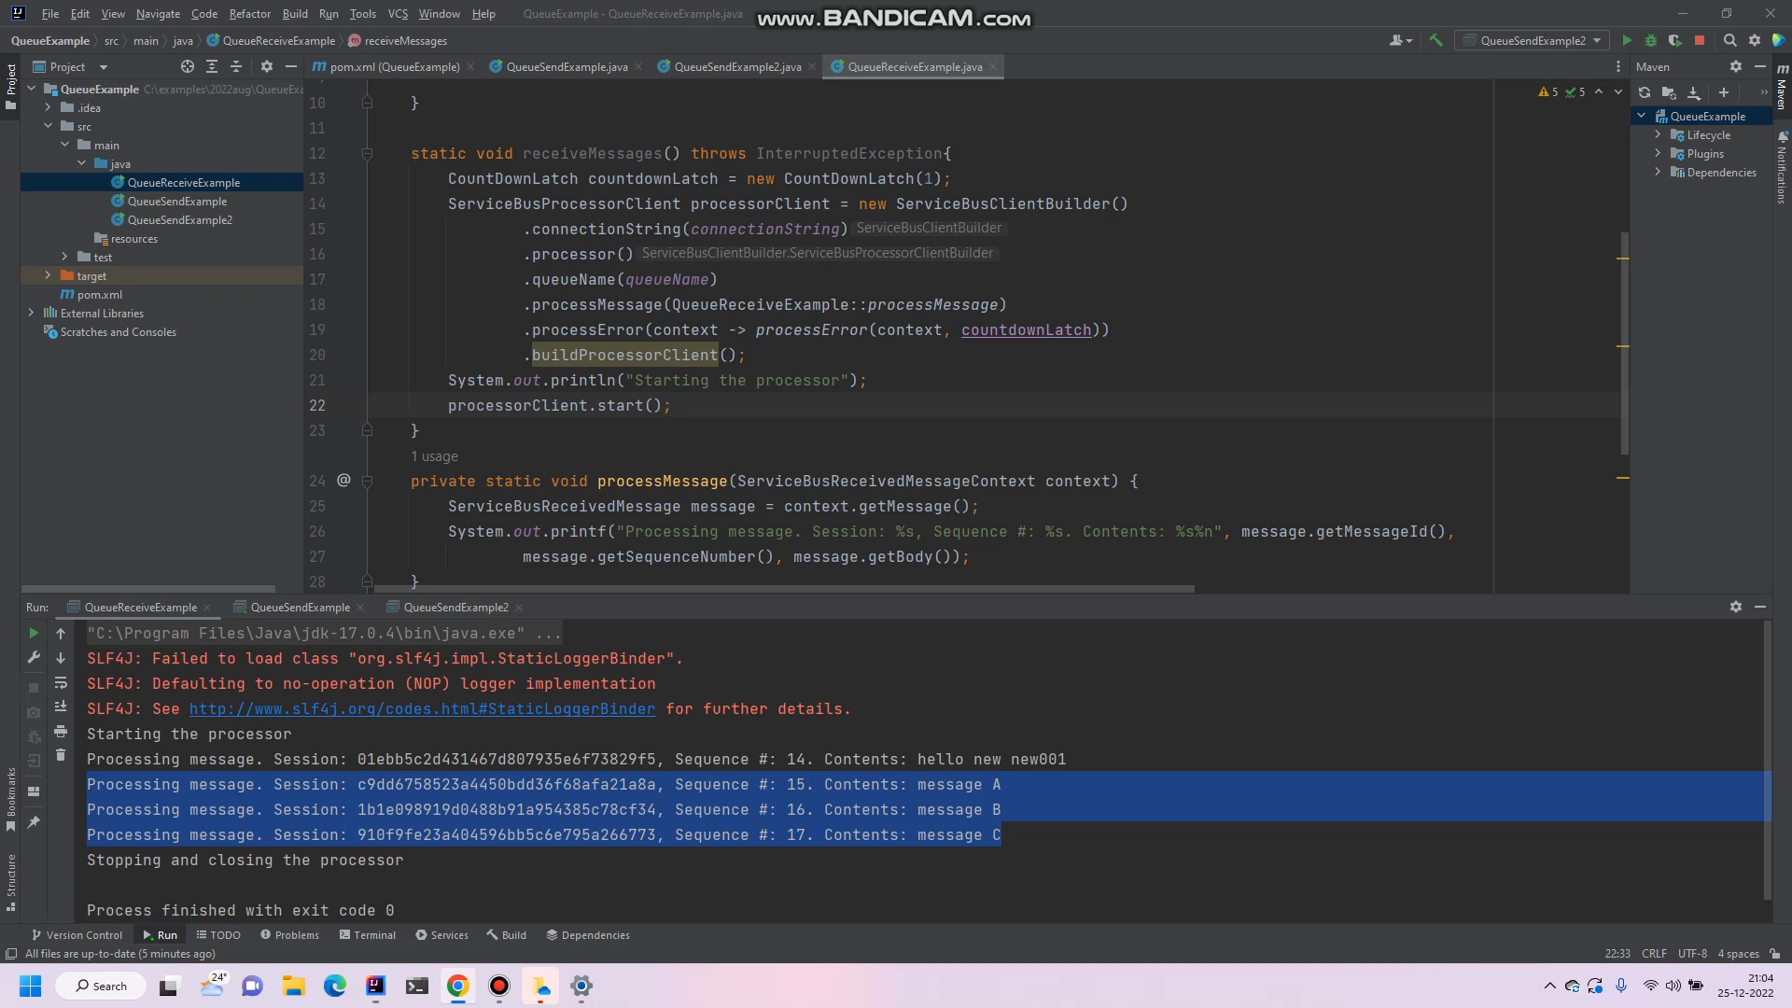
type("TimeUnit.SECONDS.sleep(100);")
type("processorClient.close();")
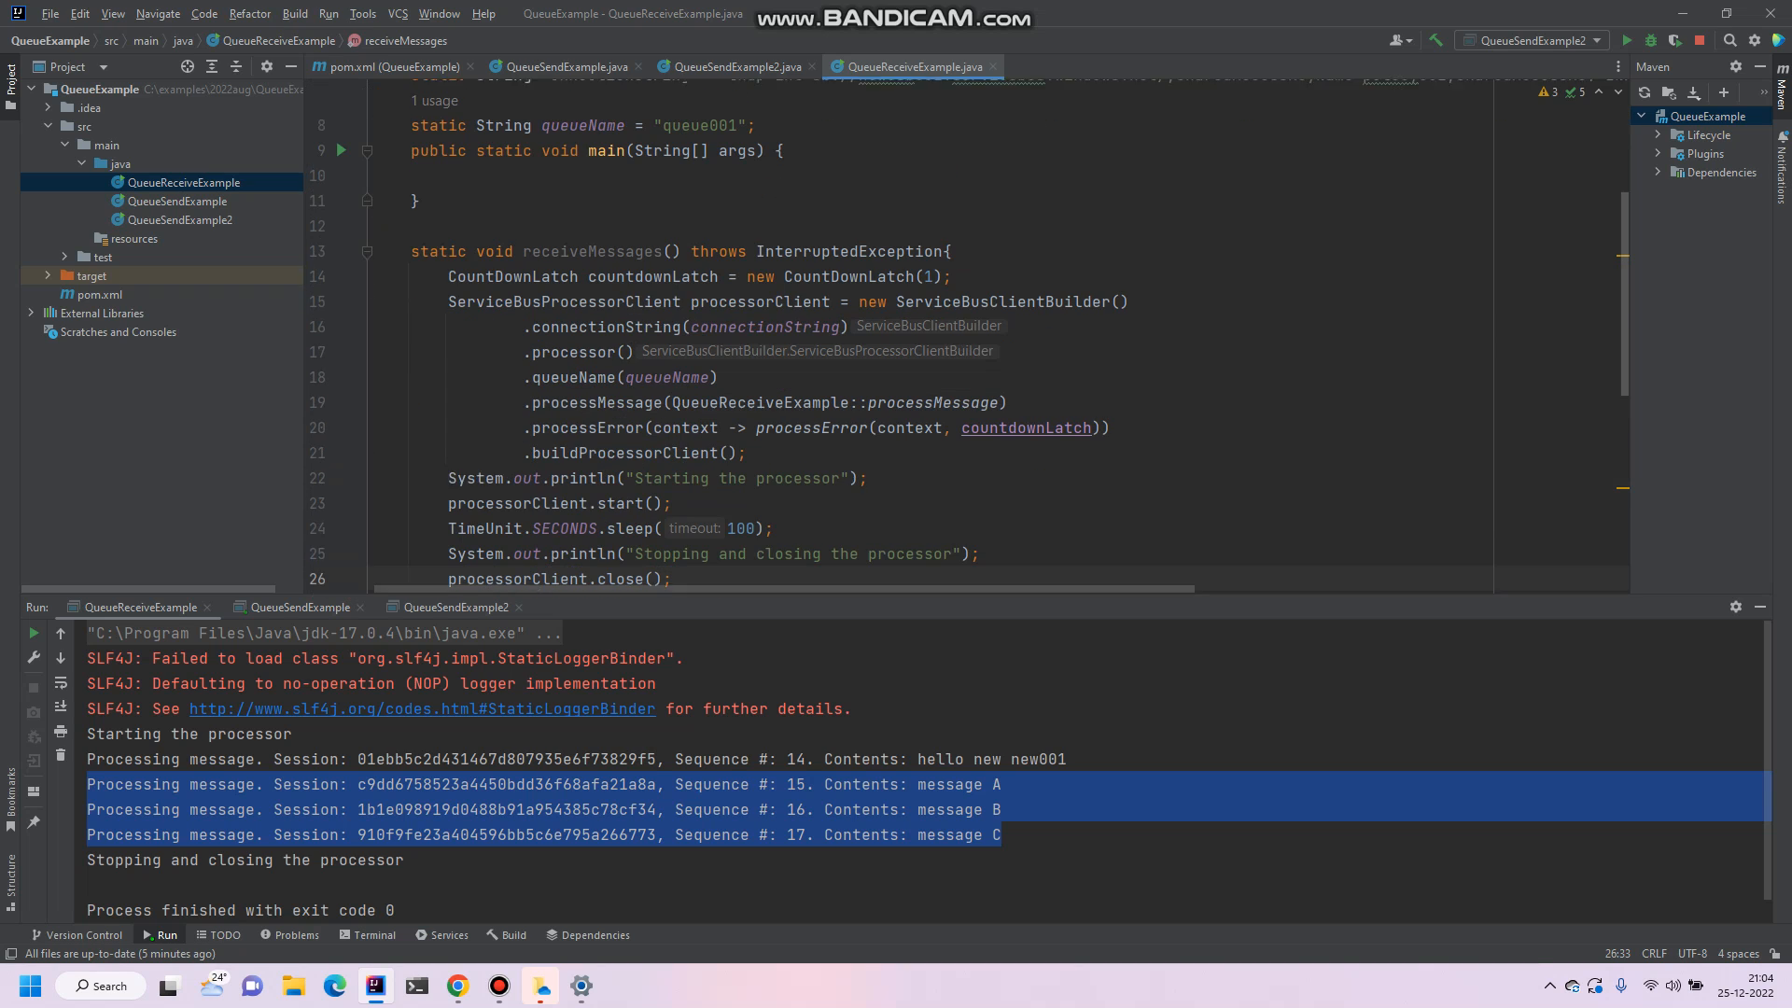
Step: Finish receiveMessages with a 100-second sleep, a stop message and processorClient.close()
double_click(589, 244)
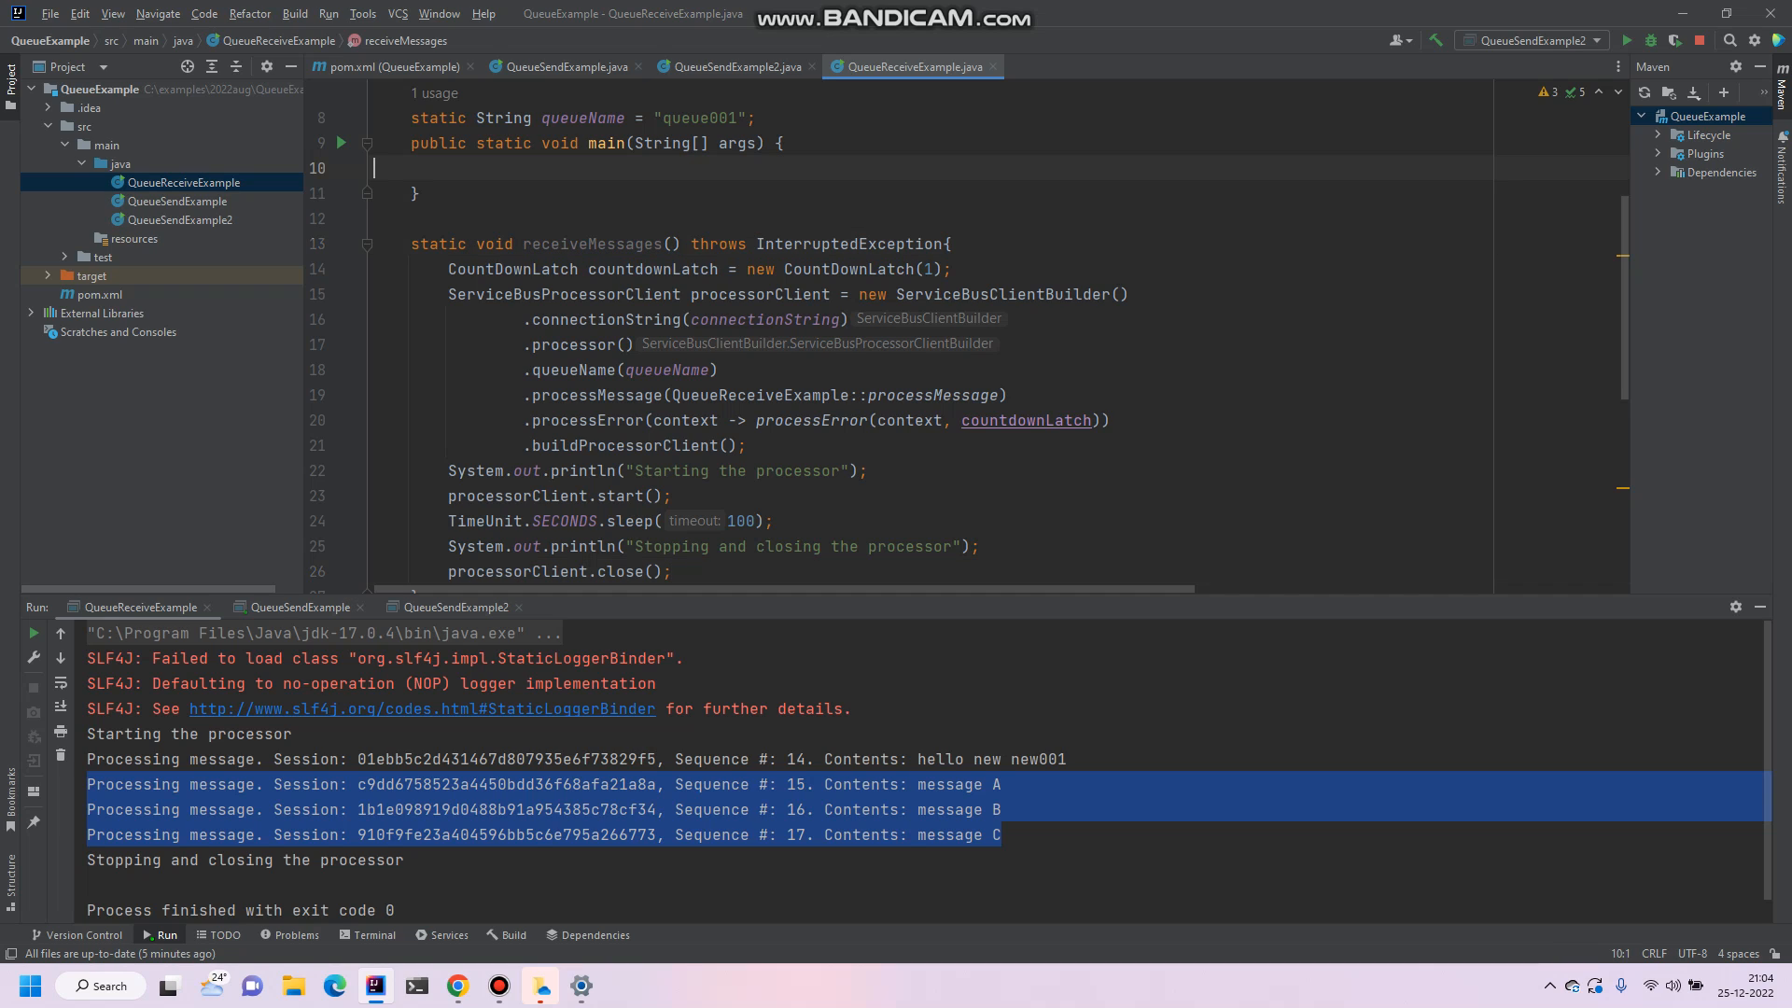
Step: Call receiveMessages() from main, run the receiver, then run QueueSendExample to send 'hello new new001'
type("receiveMessages();")
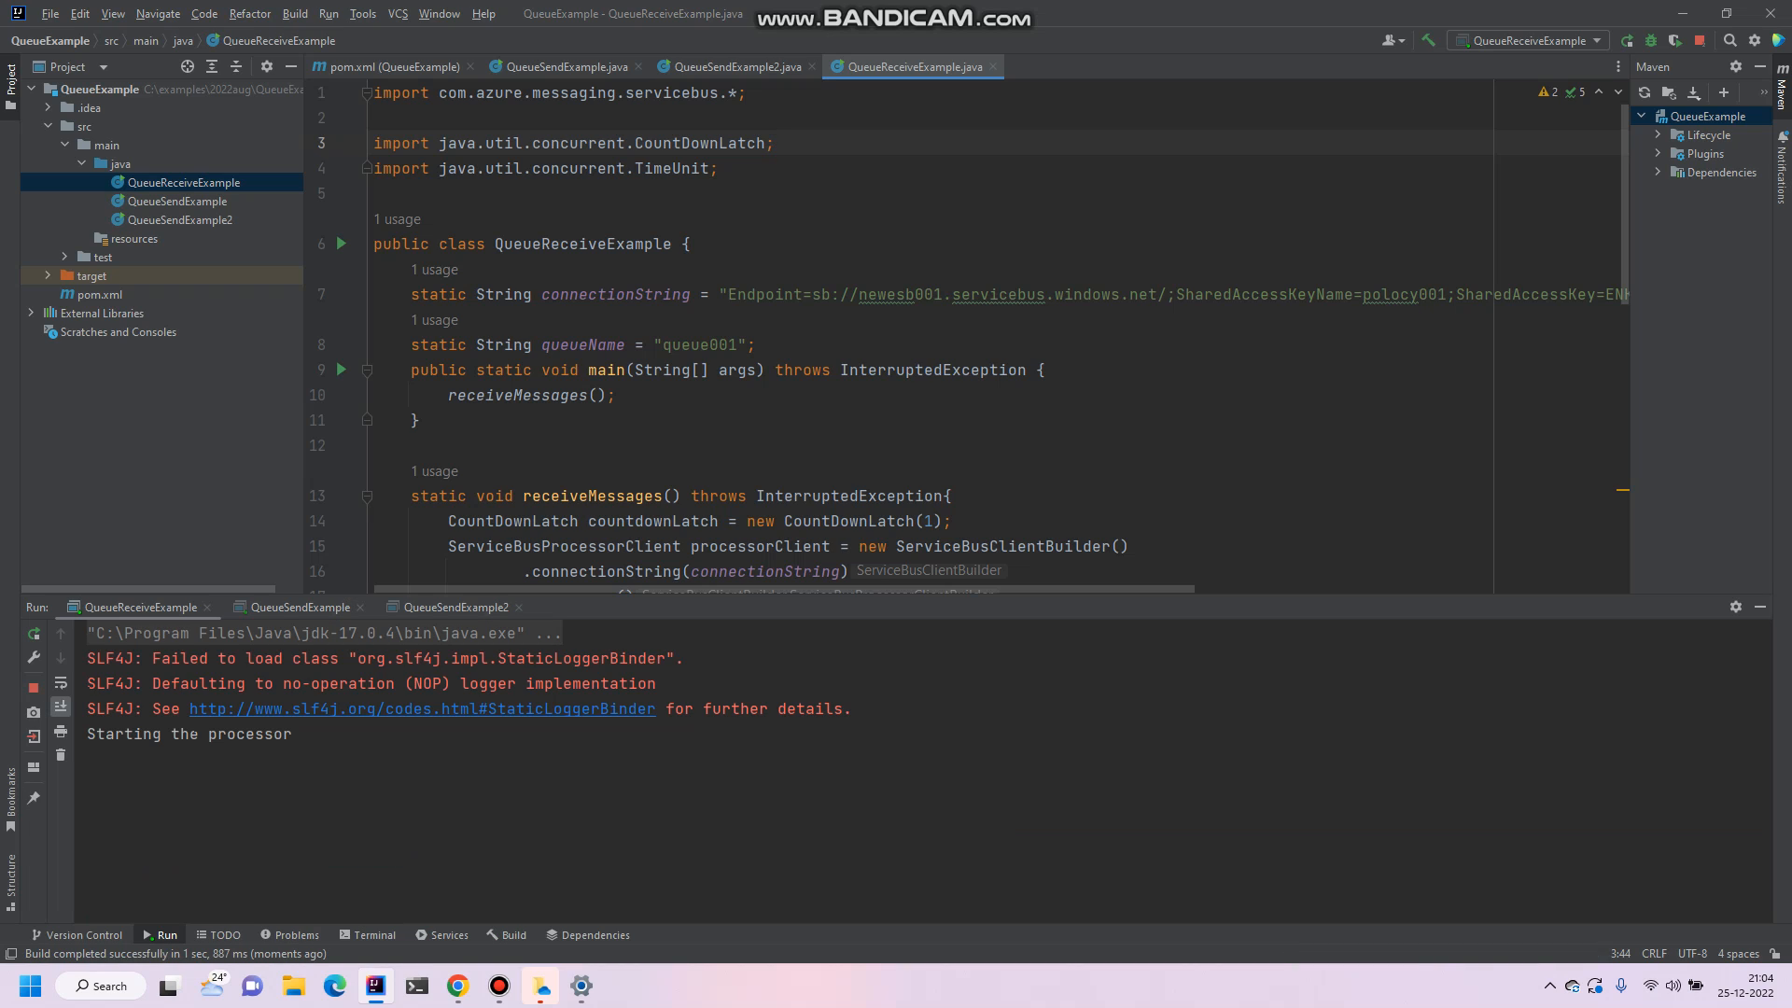
left_click(561, 66)
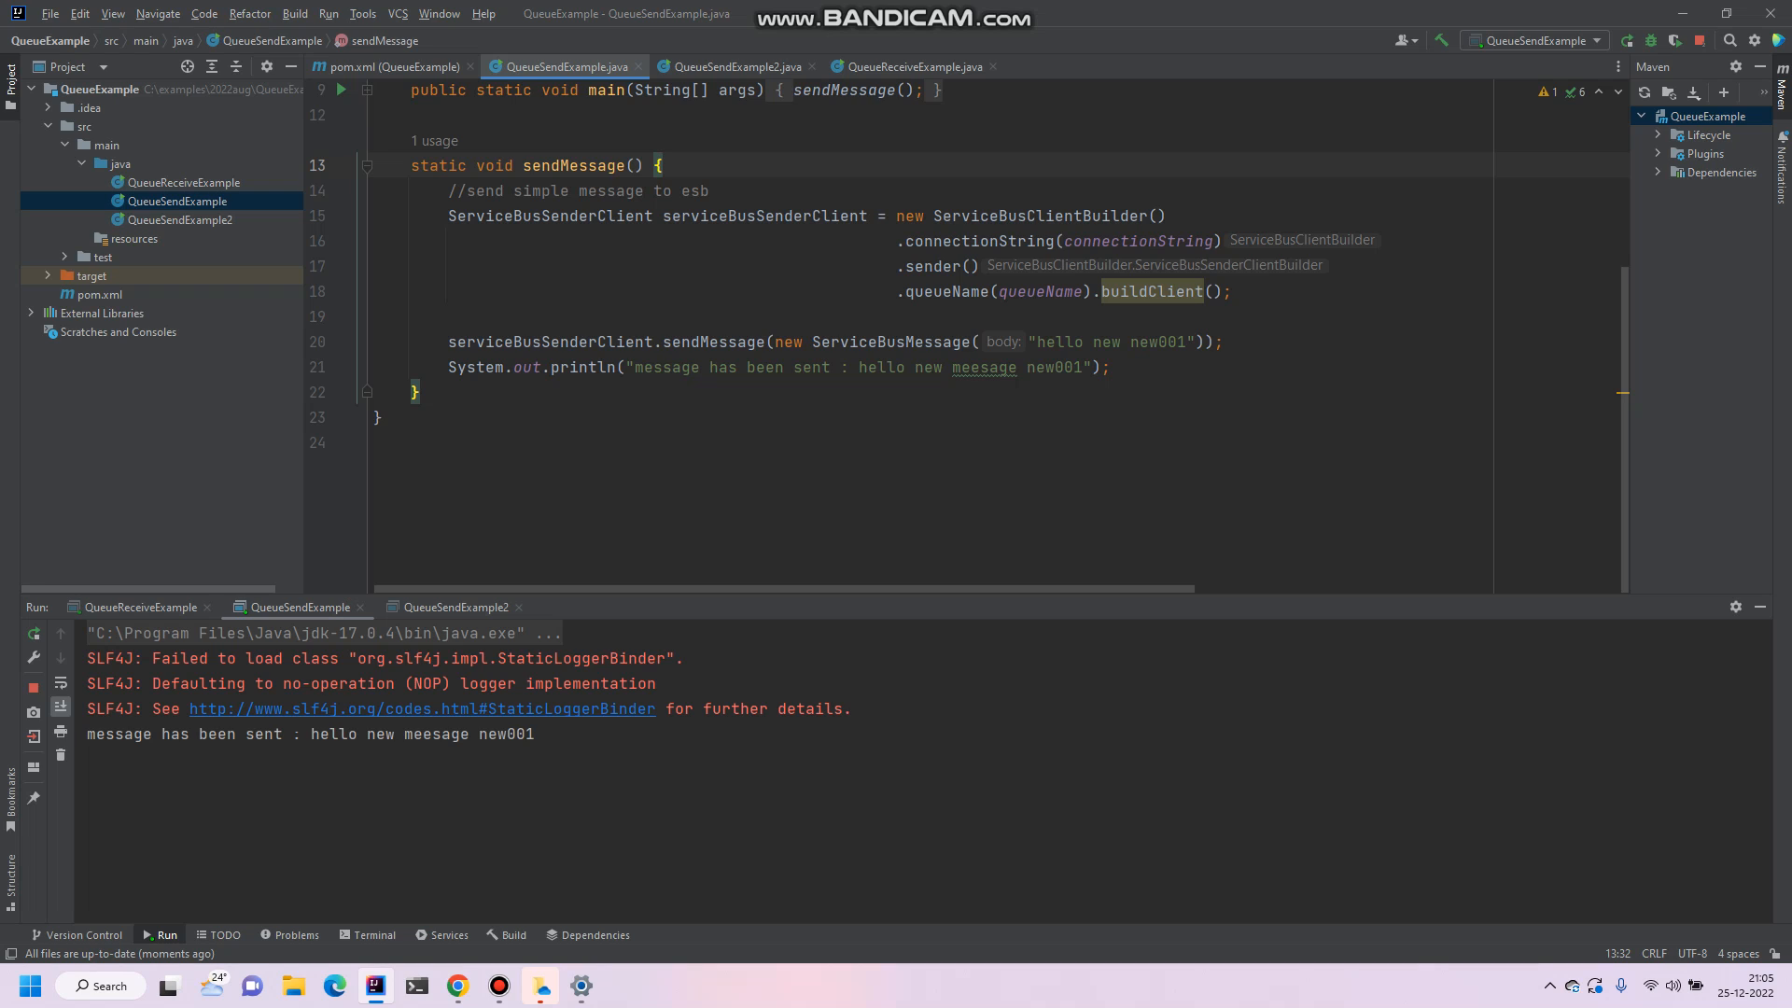
Step: Confirm the receiver got 'hello new new001', then run QueueSendExample2 to send the batch
left_click(139, 607)
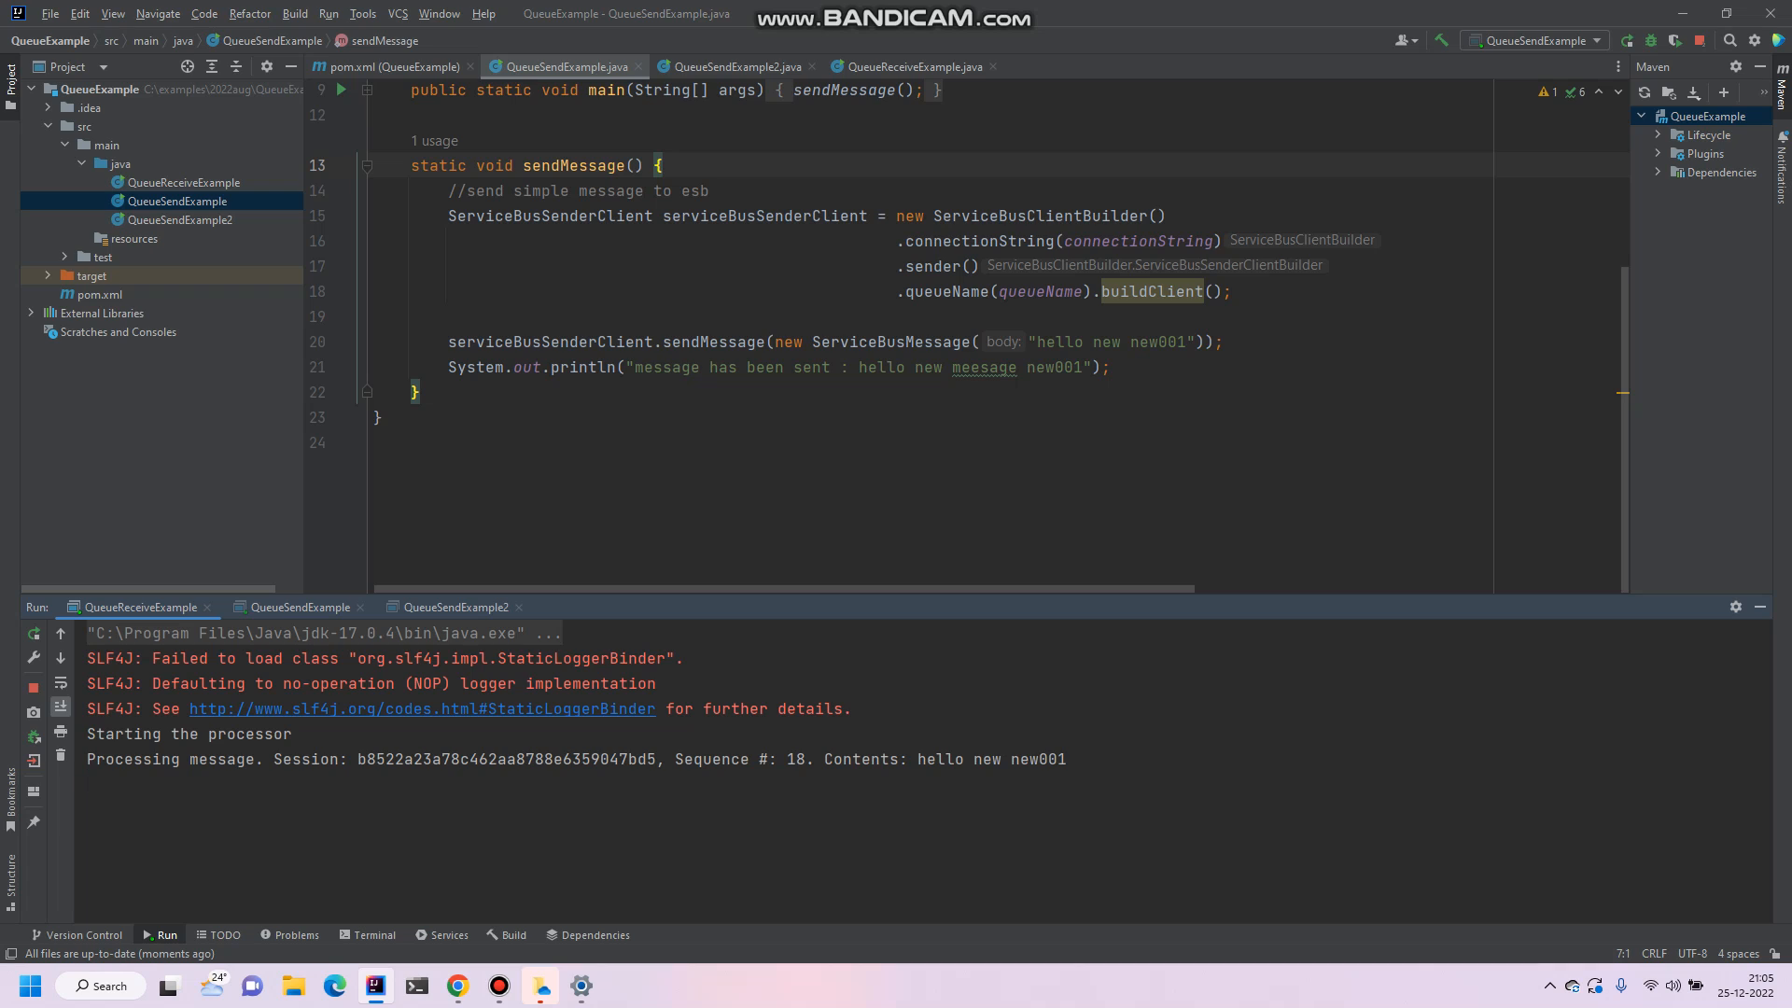
left_click(515, 759)
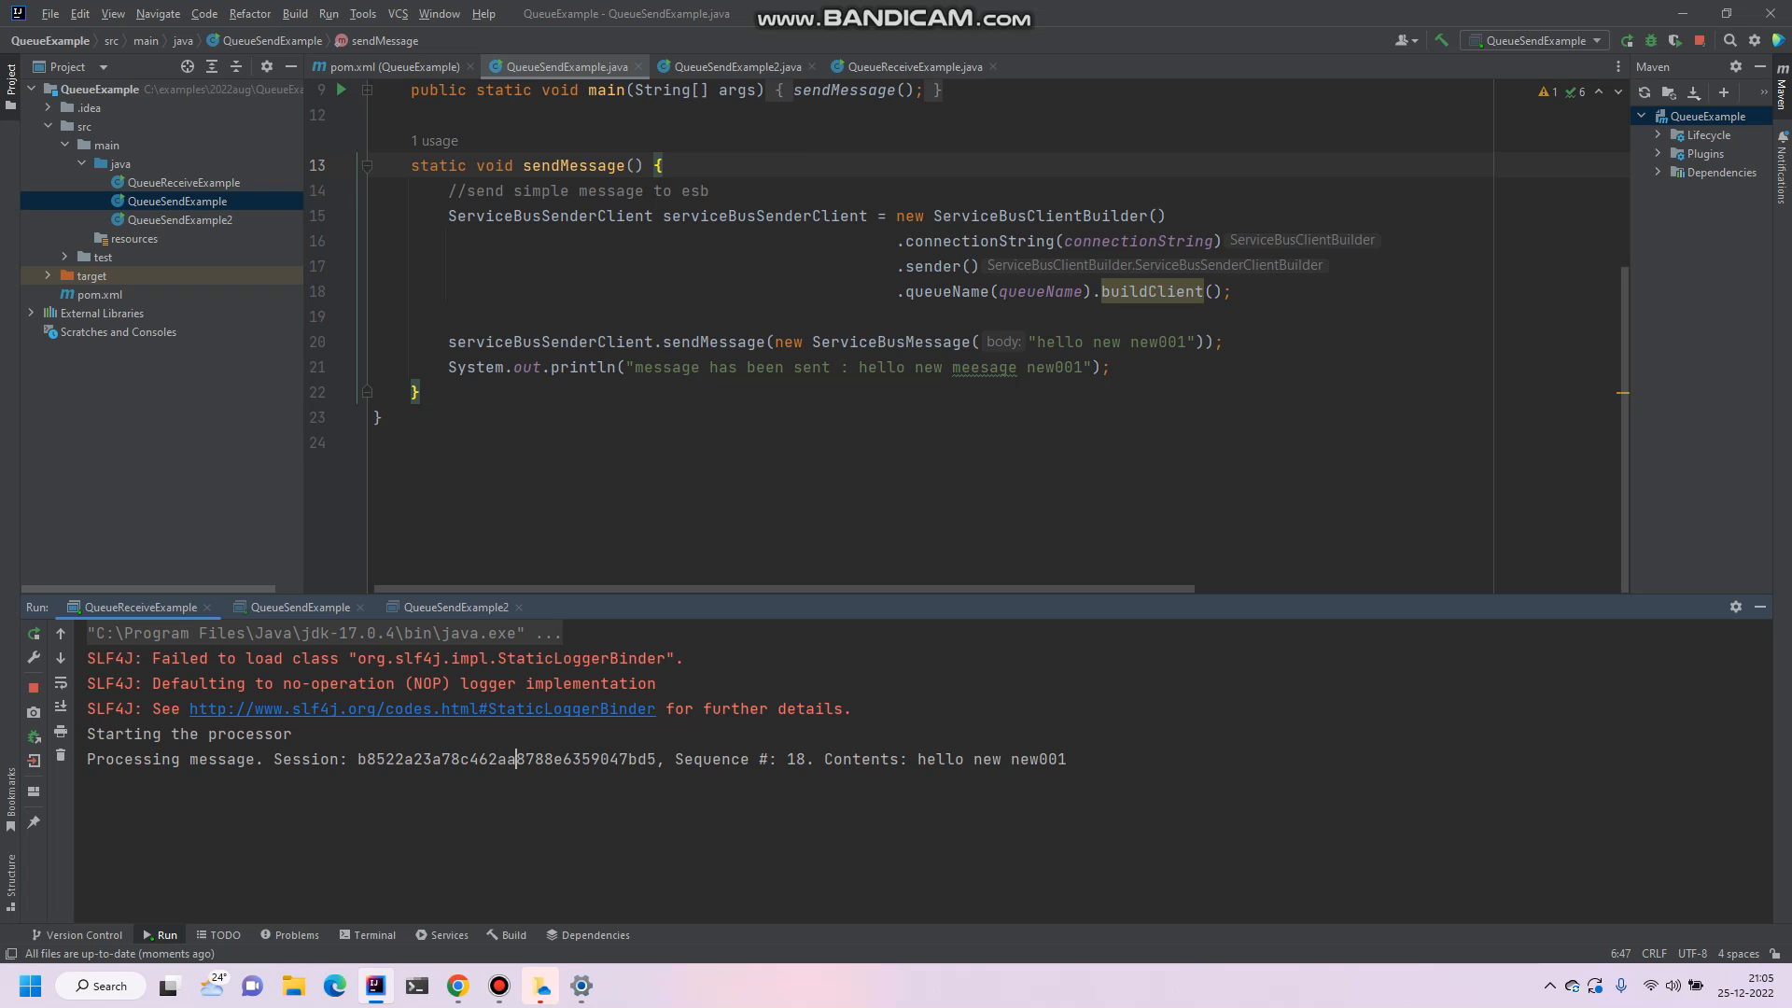
left_click(737, 67)
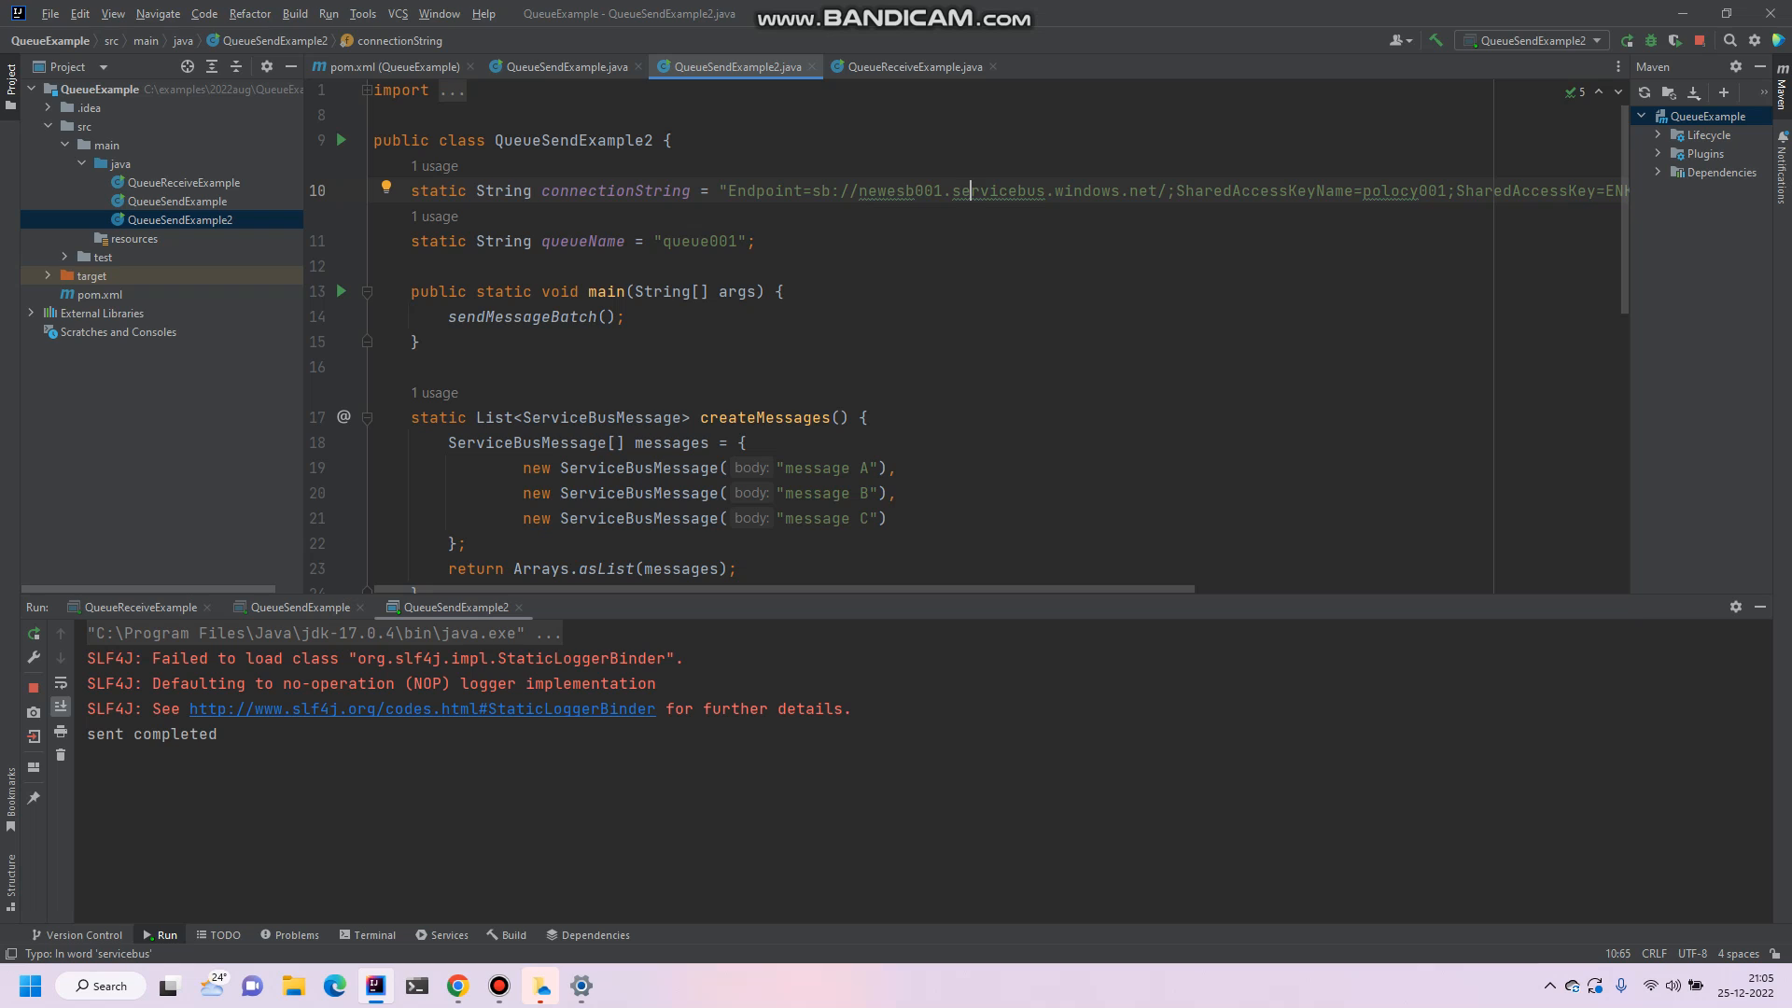
Step: Check the receiver output for batch messages A, B and C with sequence numbers 19–21
left_click(139, 607)
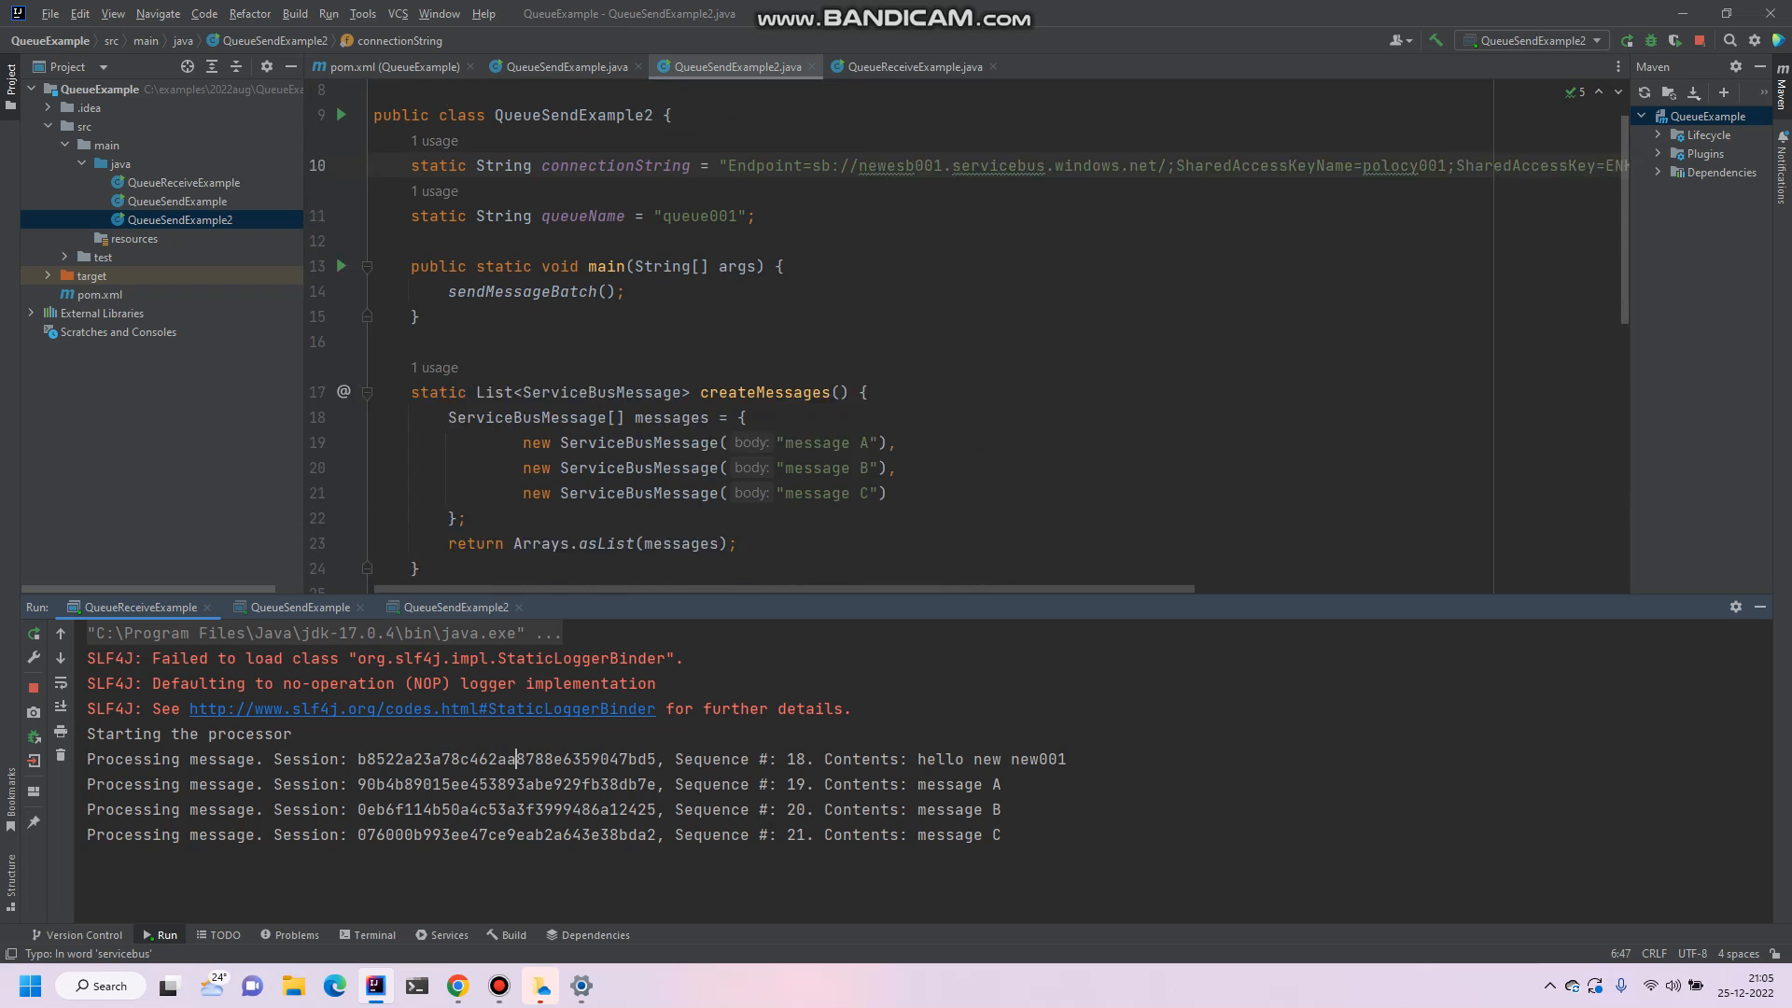
scroll("up", 3)
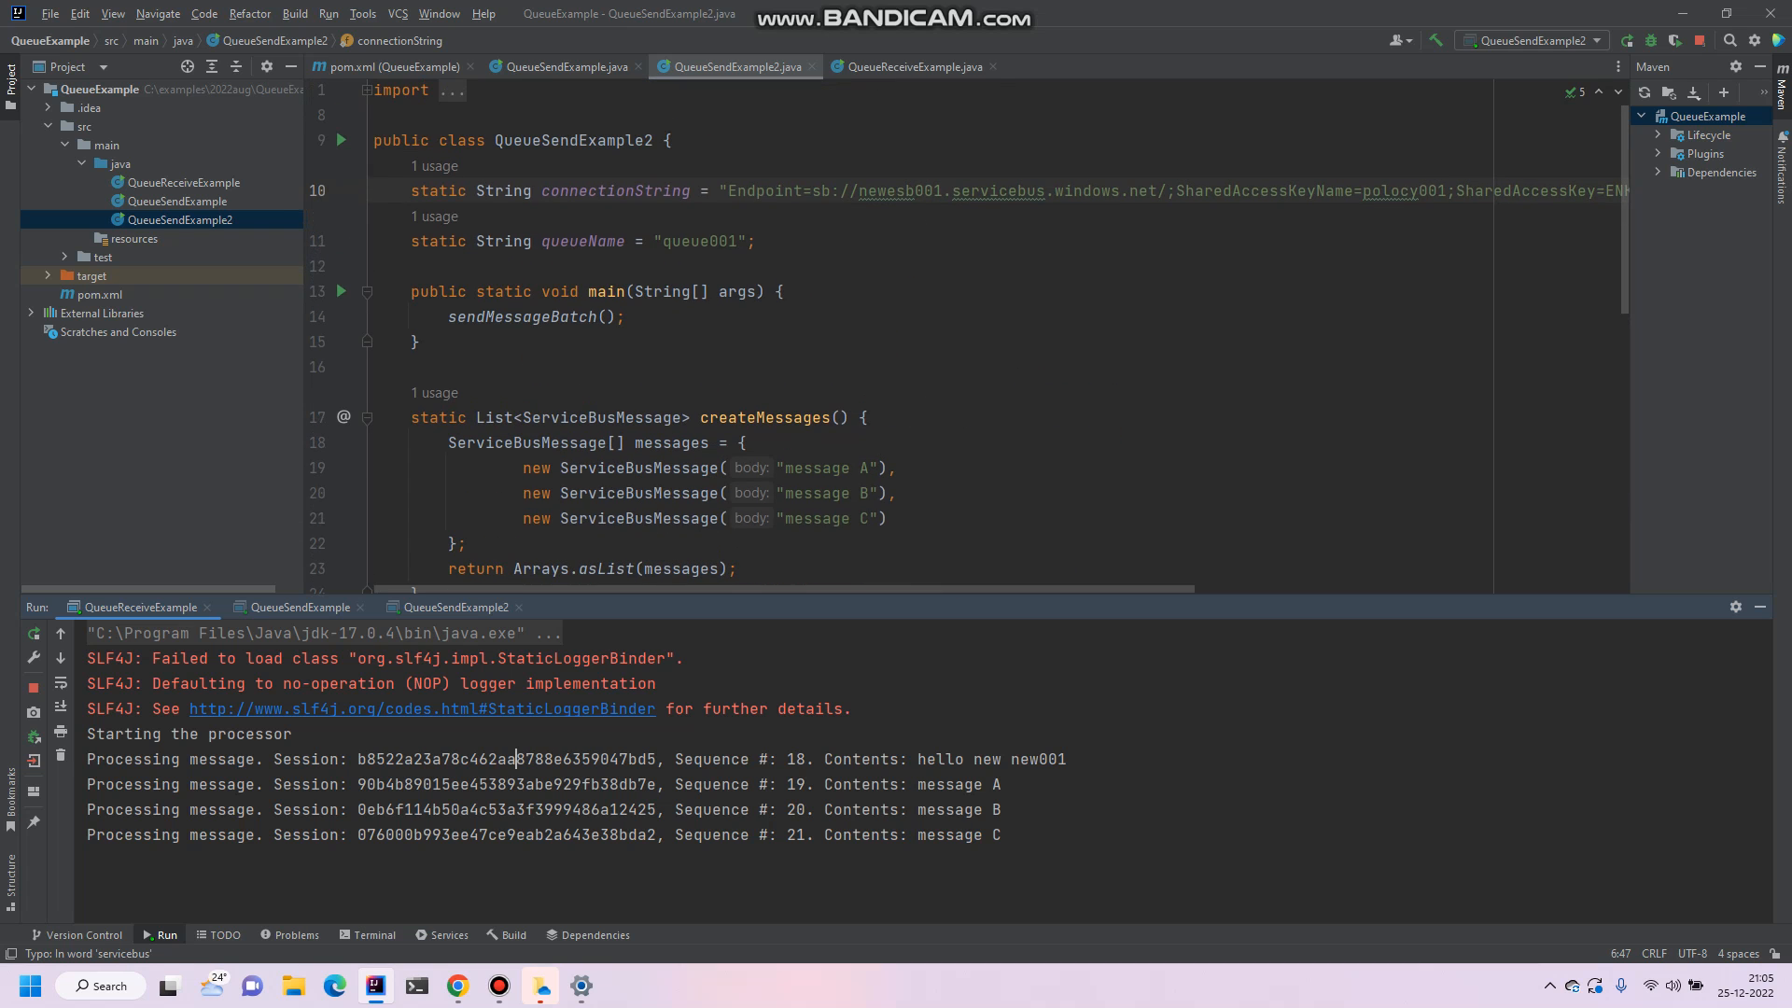
left_click(911, 66)
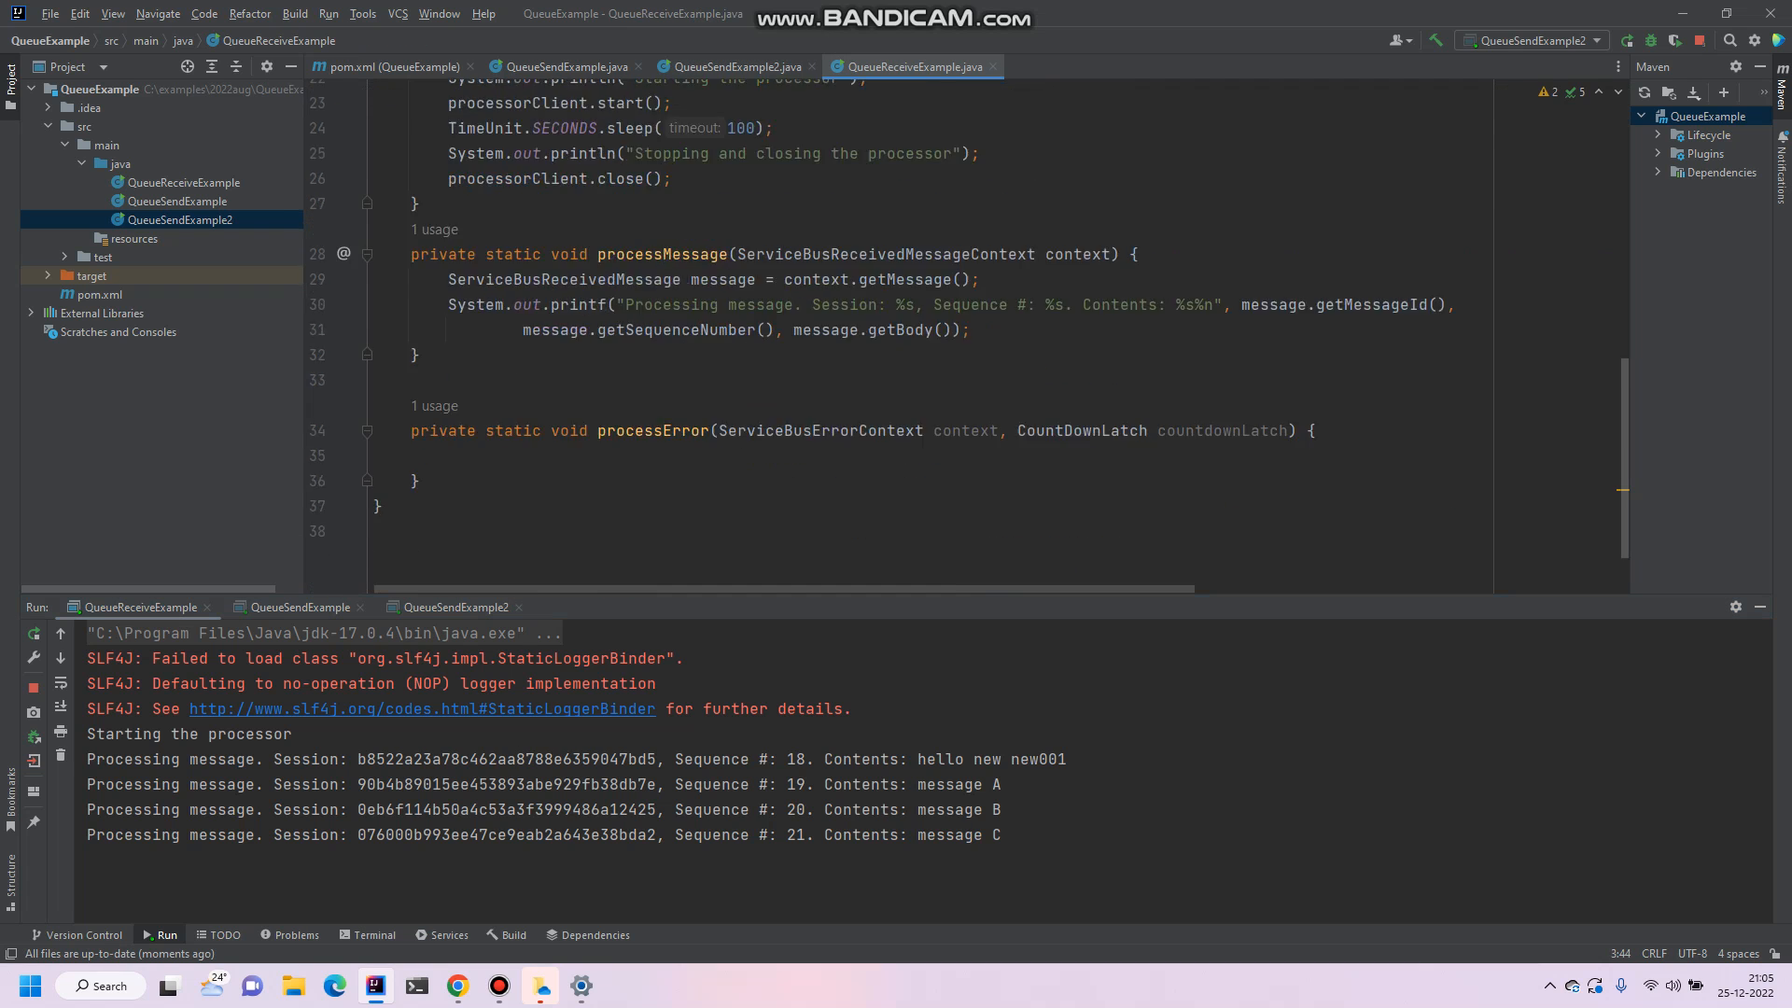
scroll("down", 3)
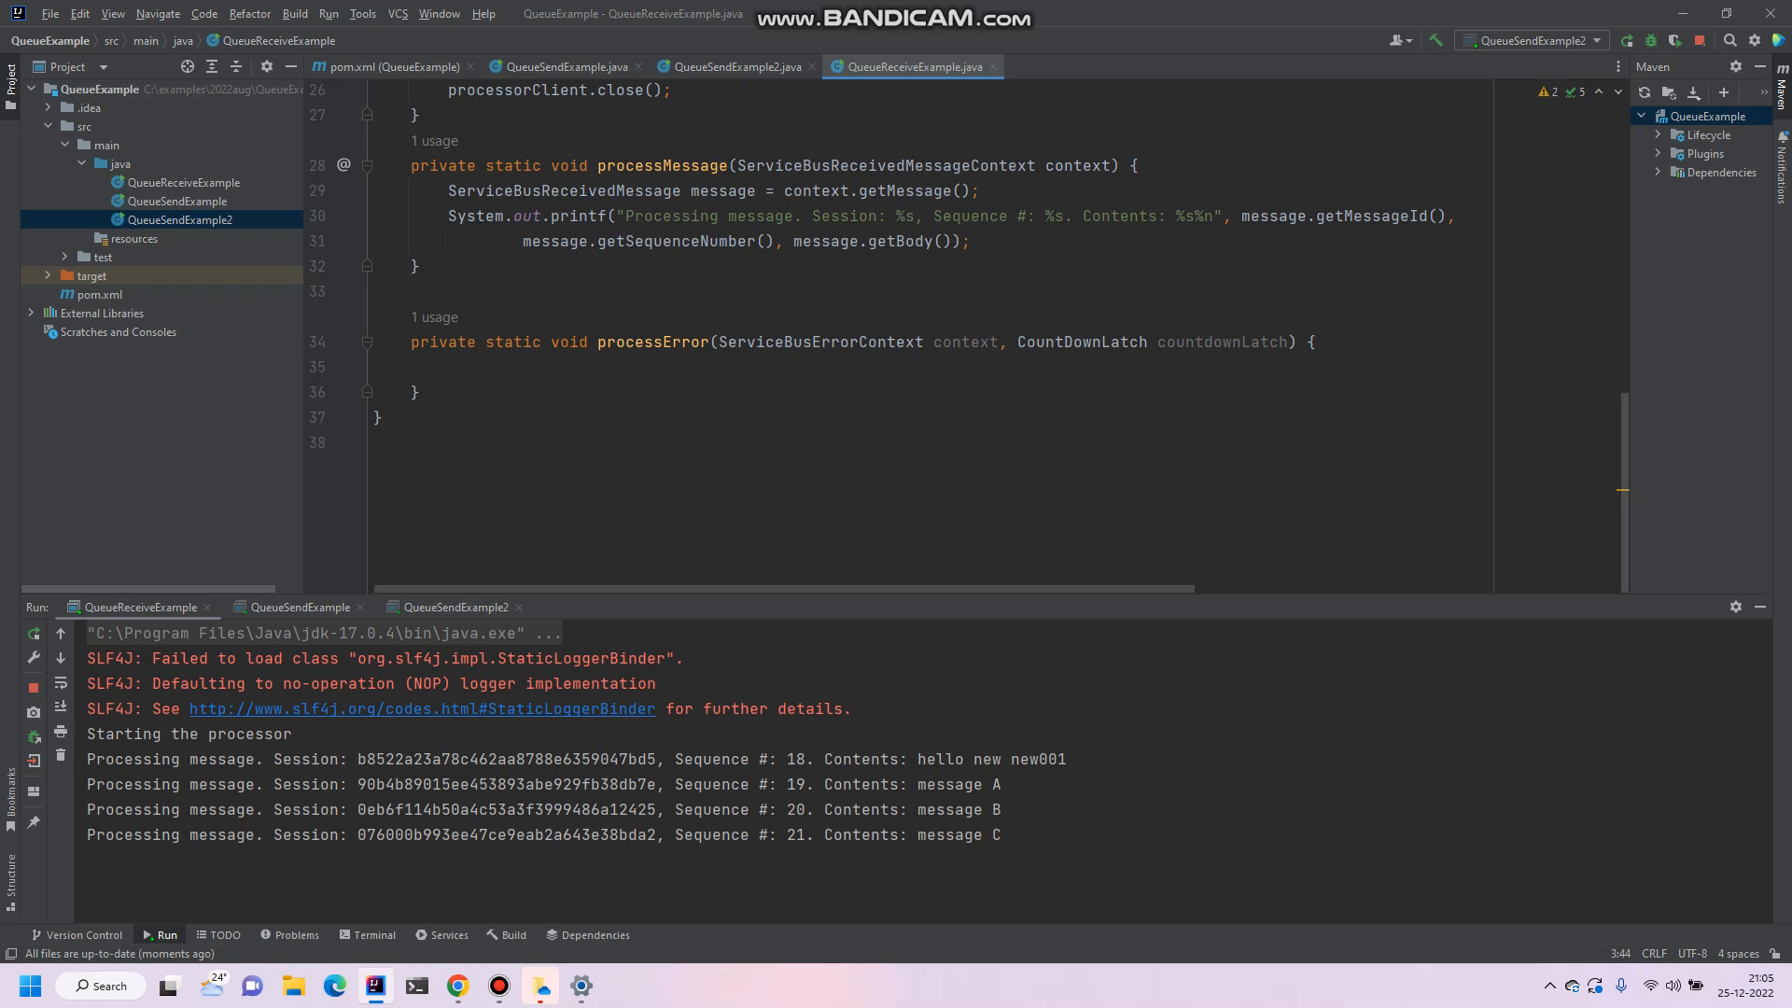